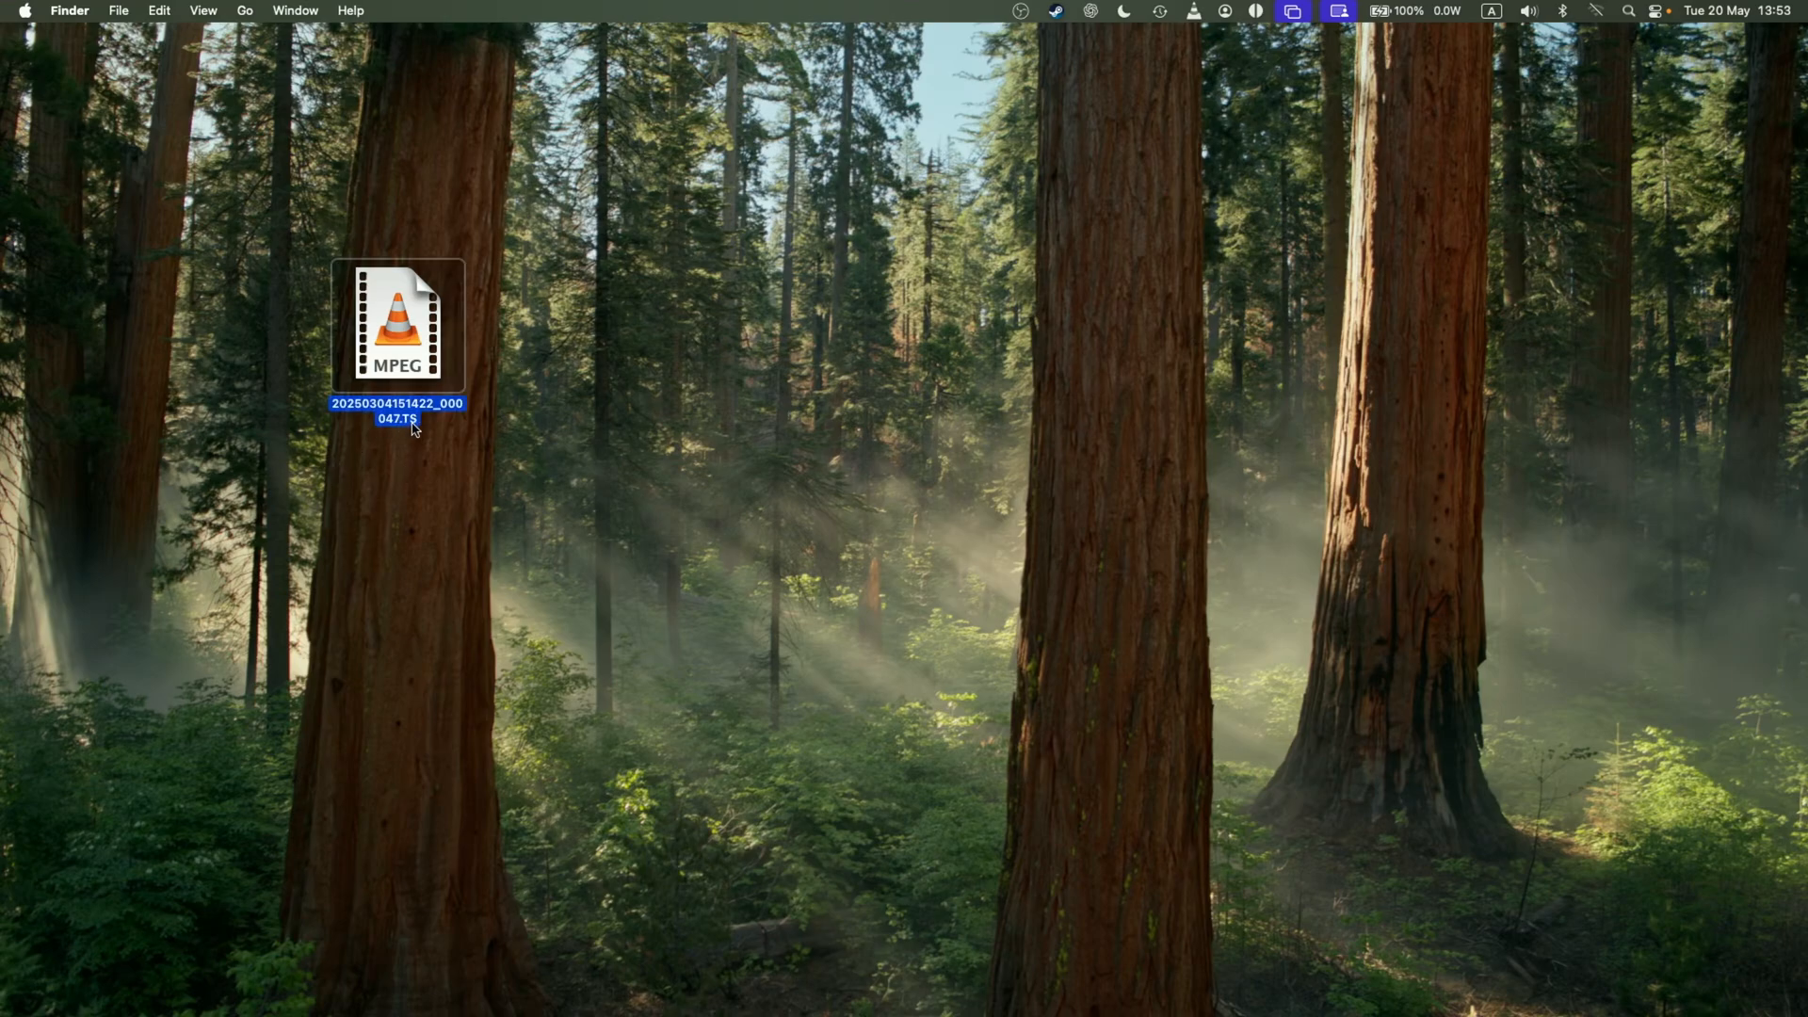
{"action": "mouse_move", "coordinate": [425, 386]}
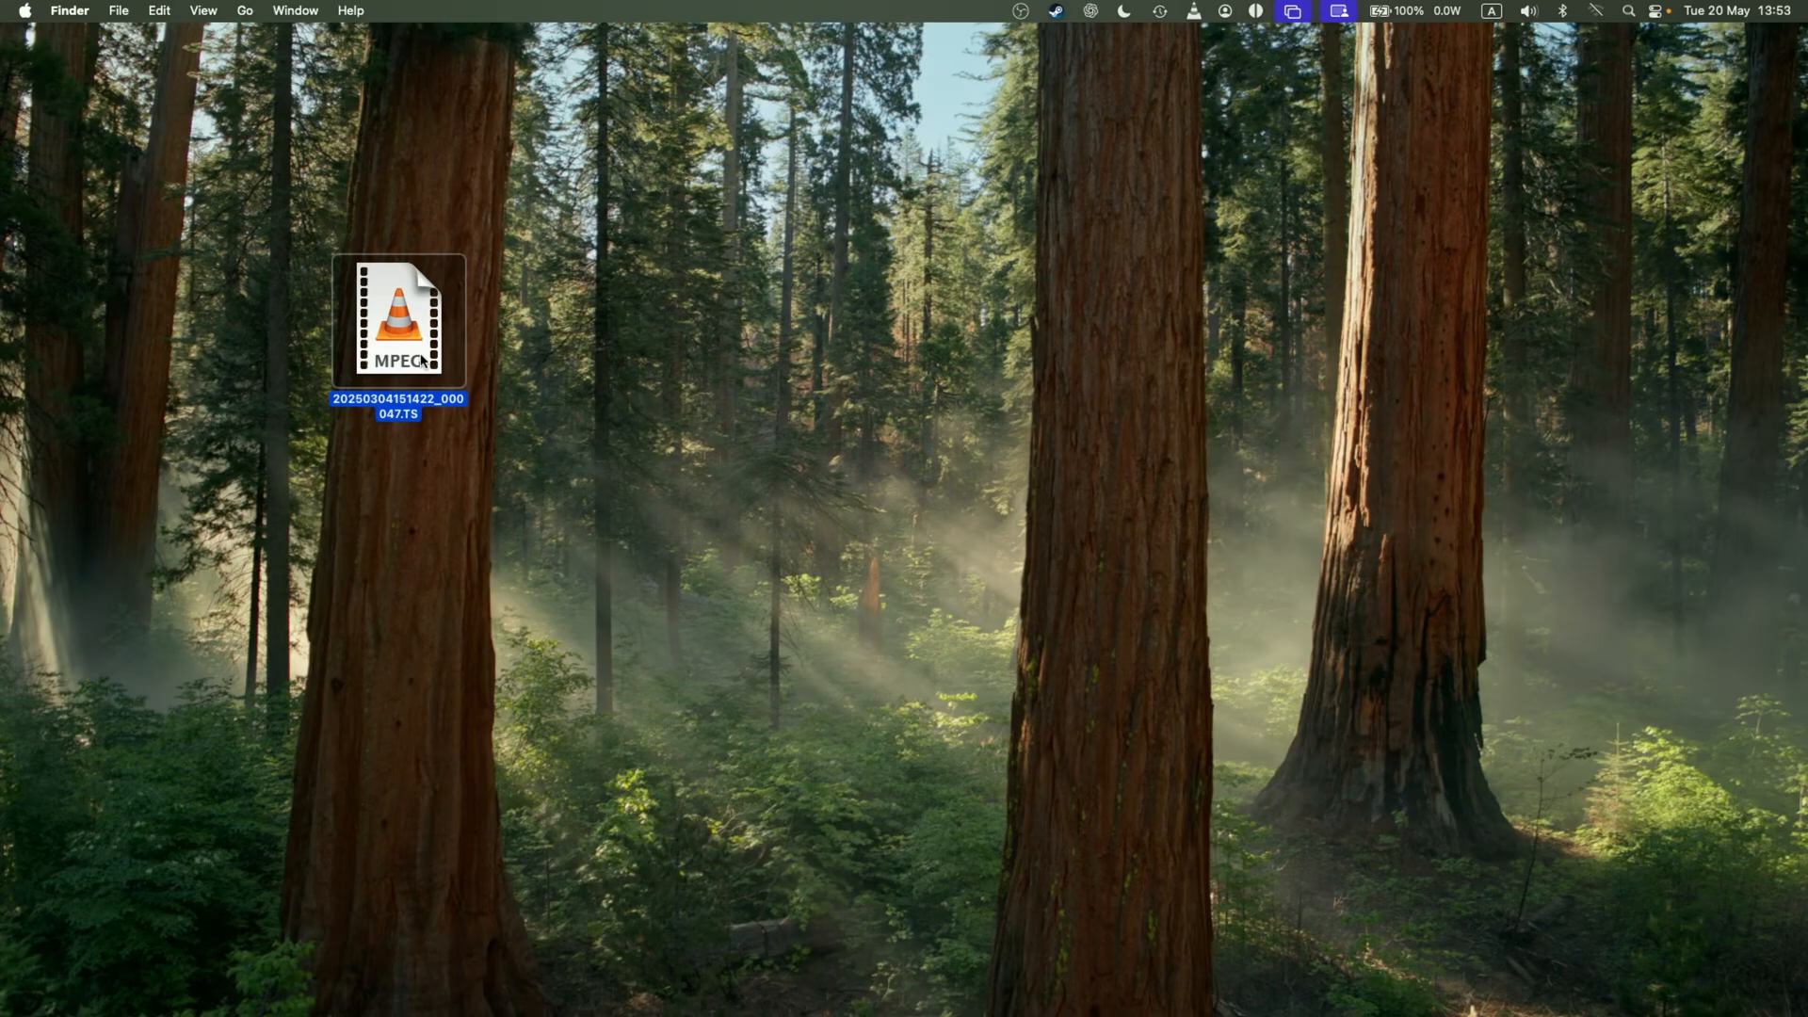
Resume the dashcam TS clip in VLC, watch briefly, then close the player.
{"action": "double_click", "coordinate": [397, 317]}
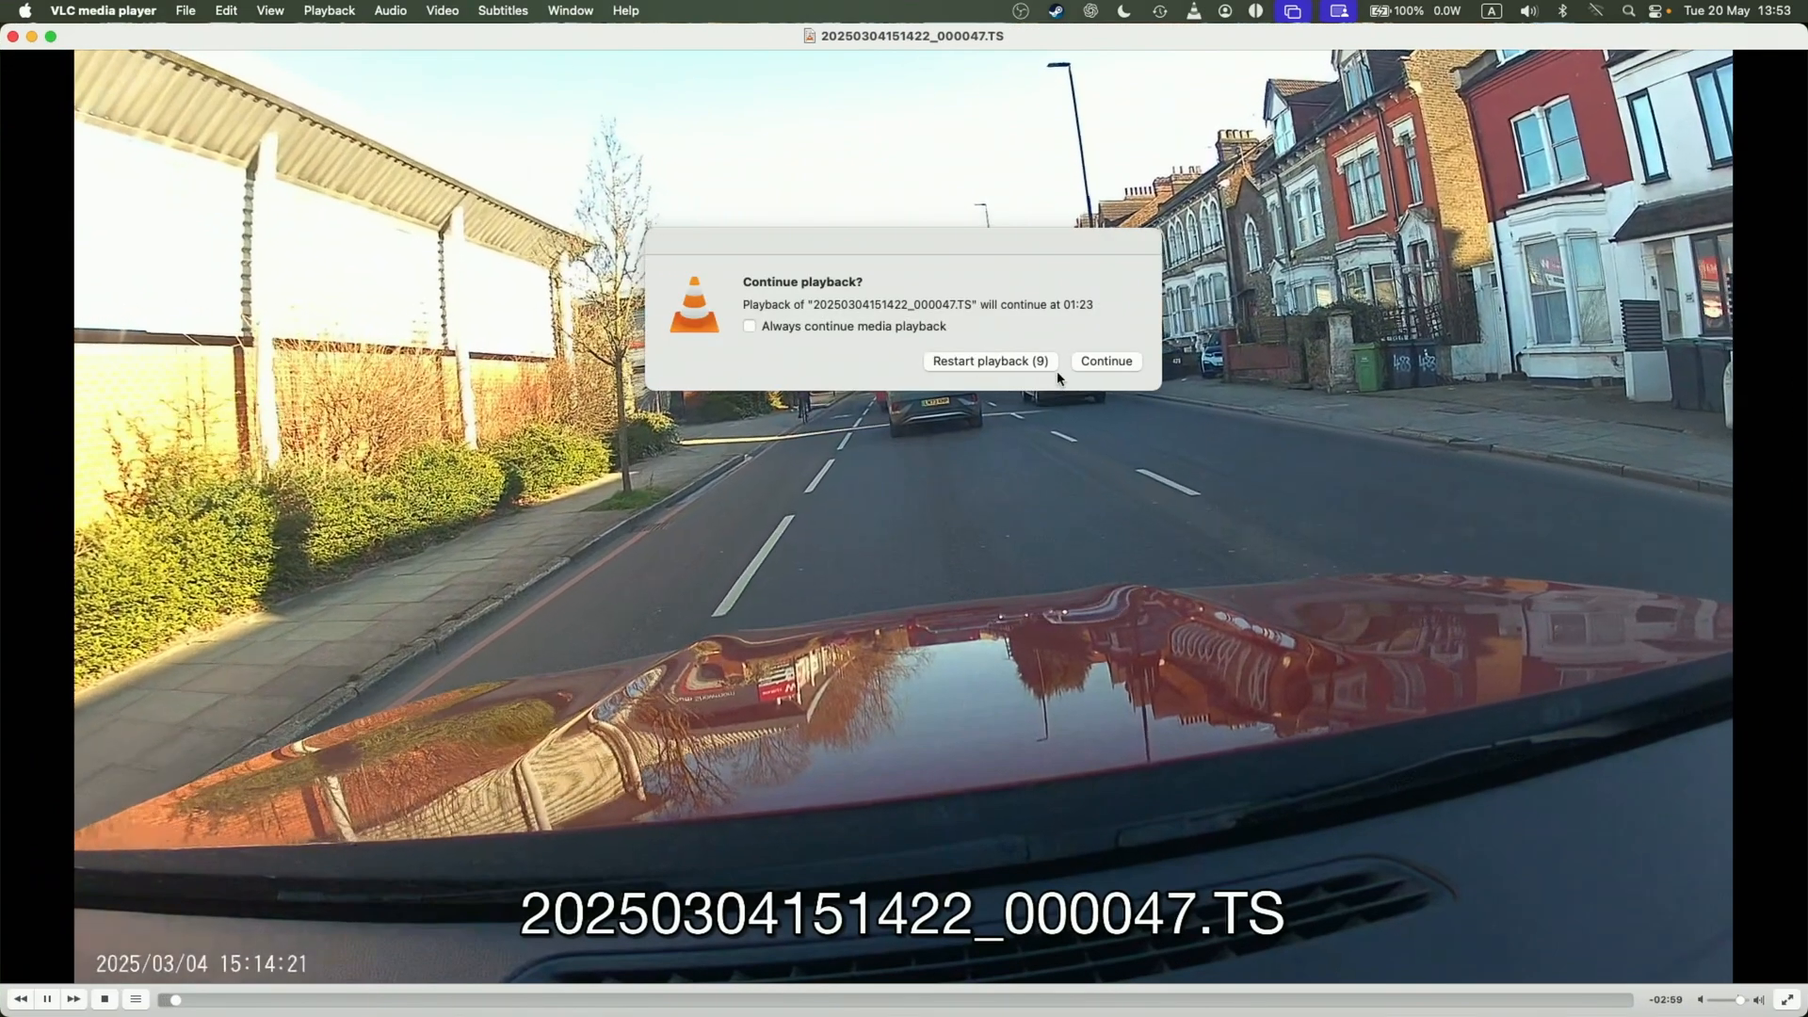
{"action": "left_click", "coordinate": [1104, 361]}
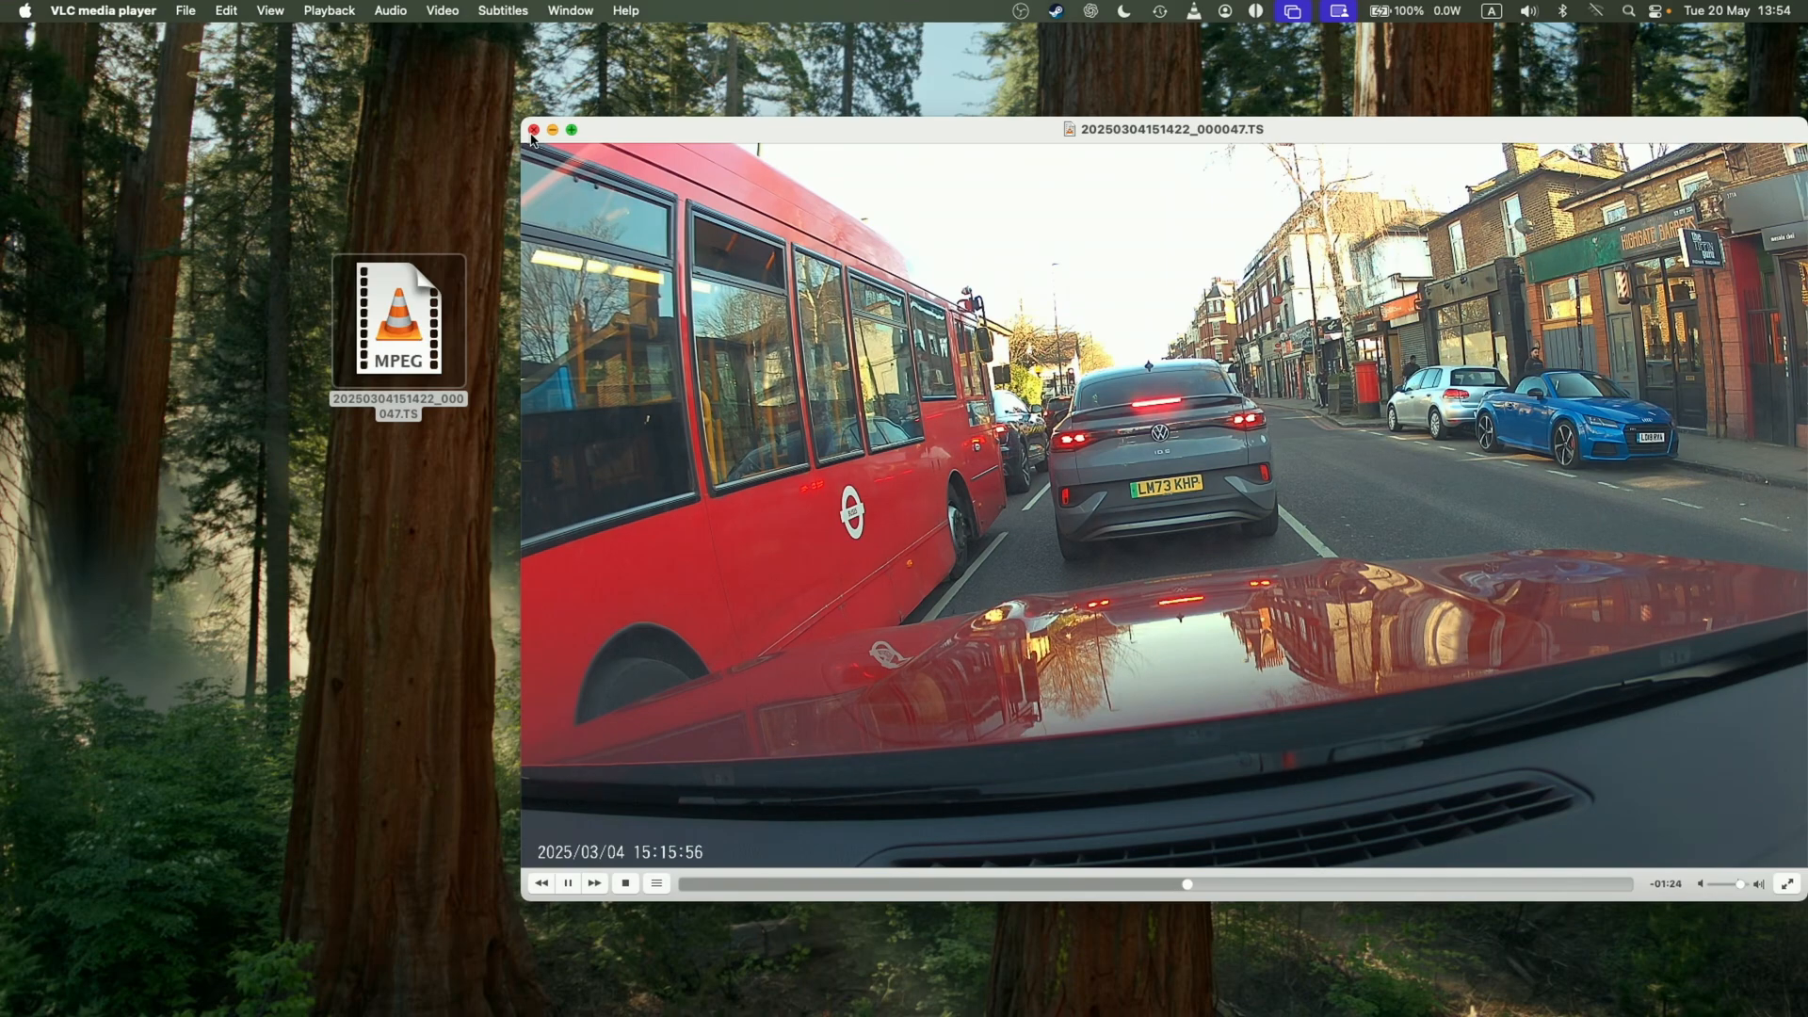
{"action": "left_click", "coordinate": [533, 129]}
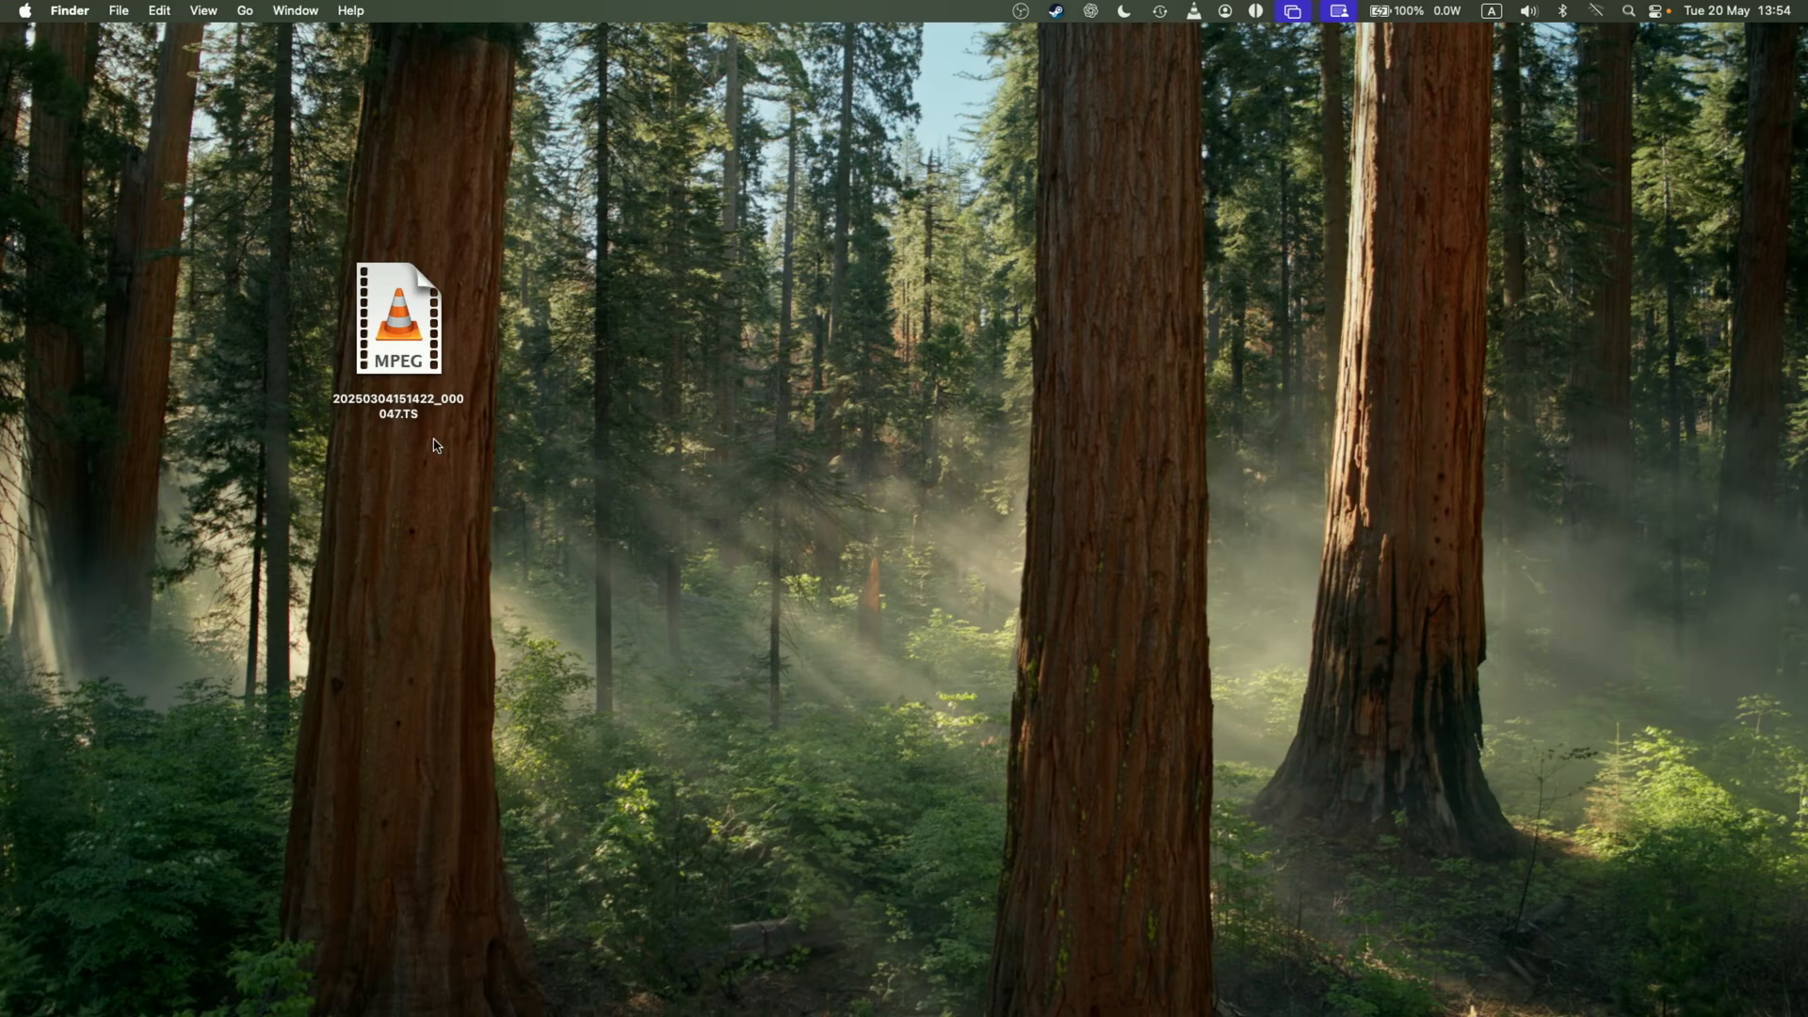
{"action": "mouse_move", "coordinate": [570, 648]}
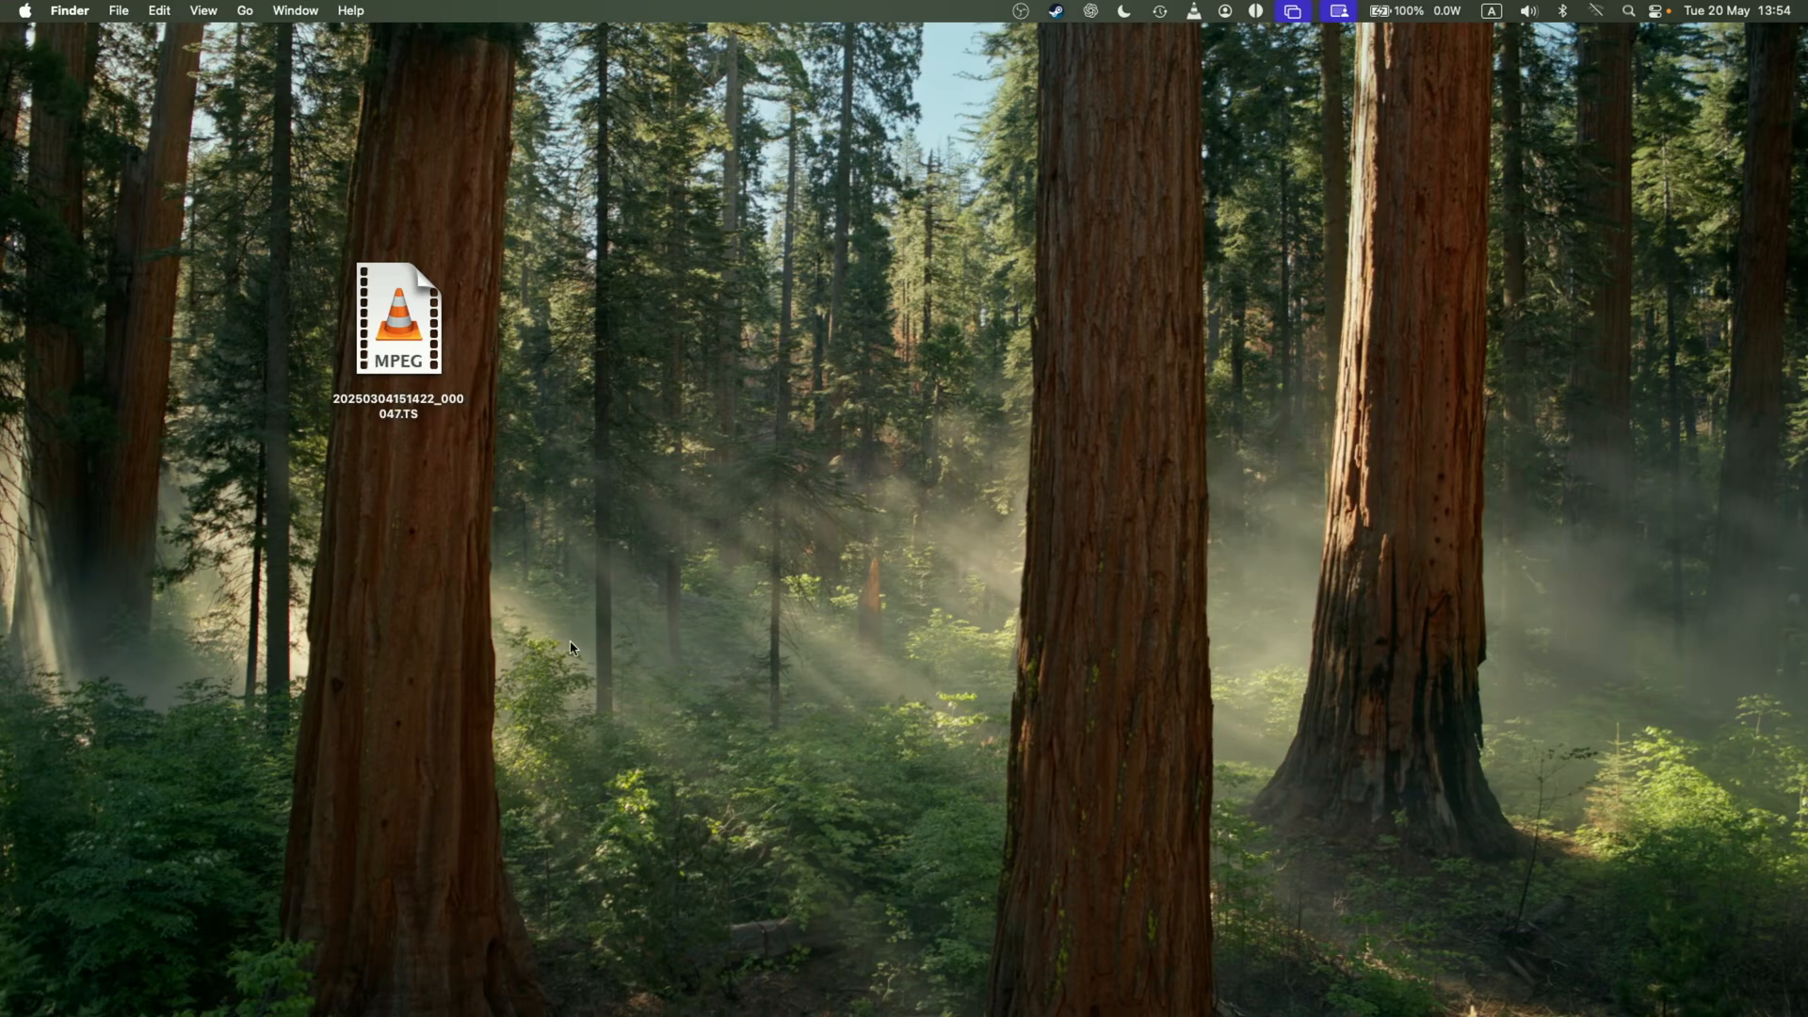
{"action": "mouse_move", "coordinate": [634, 988]}
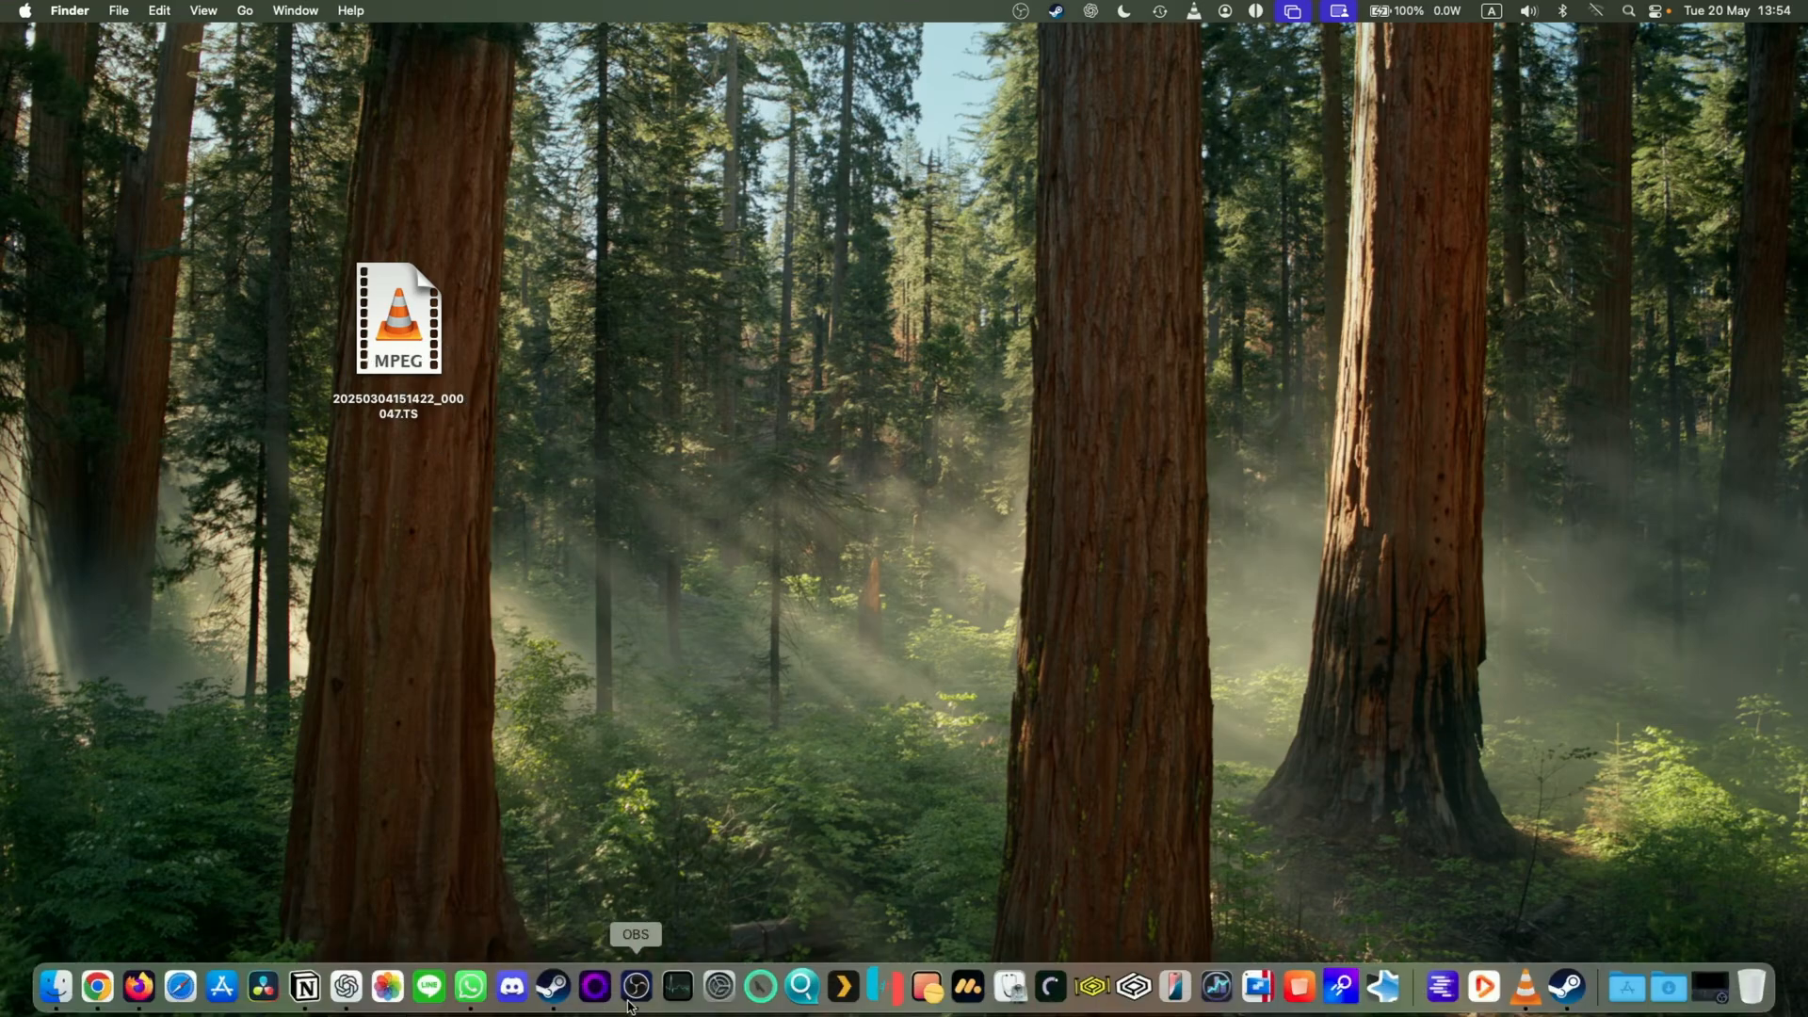
Launch OBS Studio from the Dock.
{"action": "left_click", "coordinate": [633, 995]}
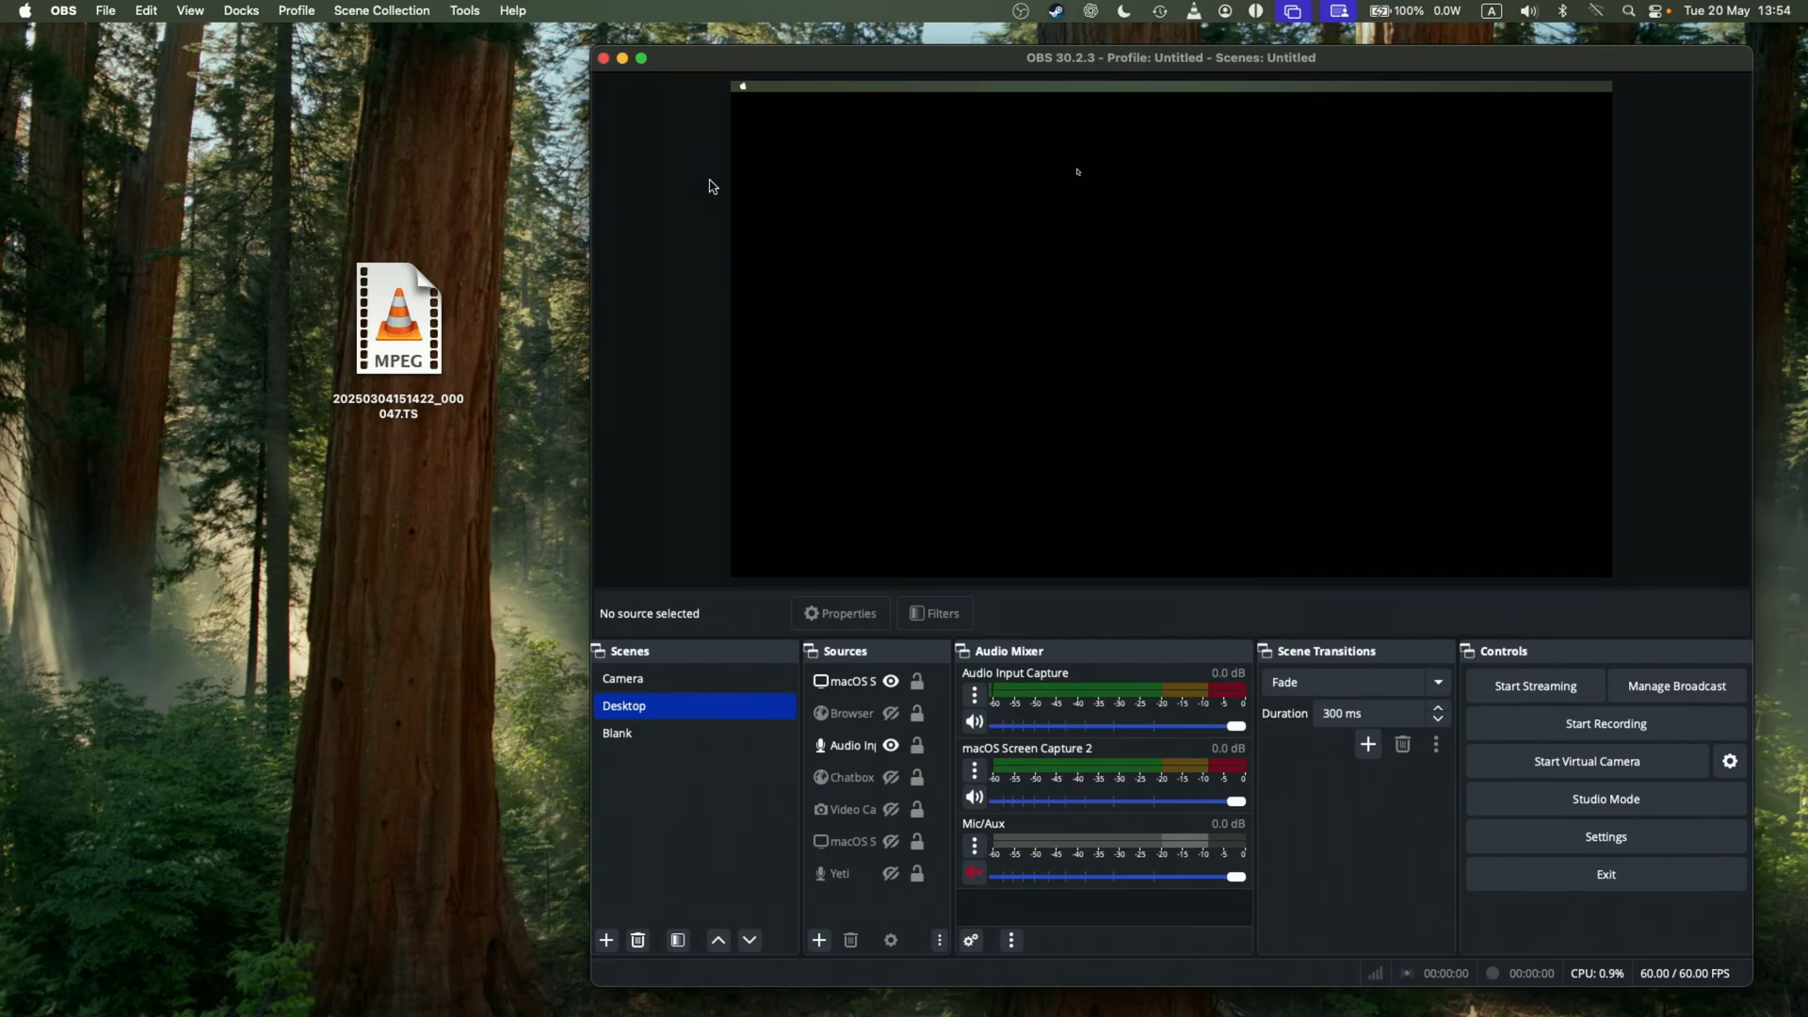
{"action": "mouse_move", "coordinate": [832, 462]}
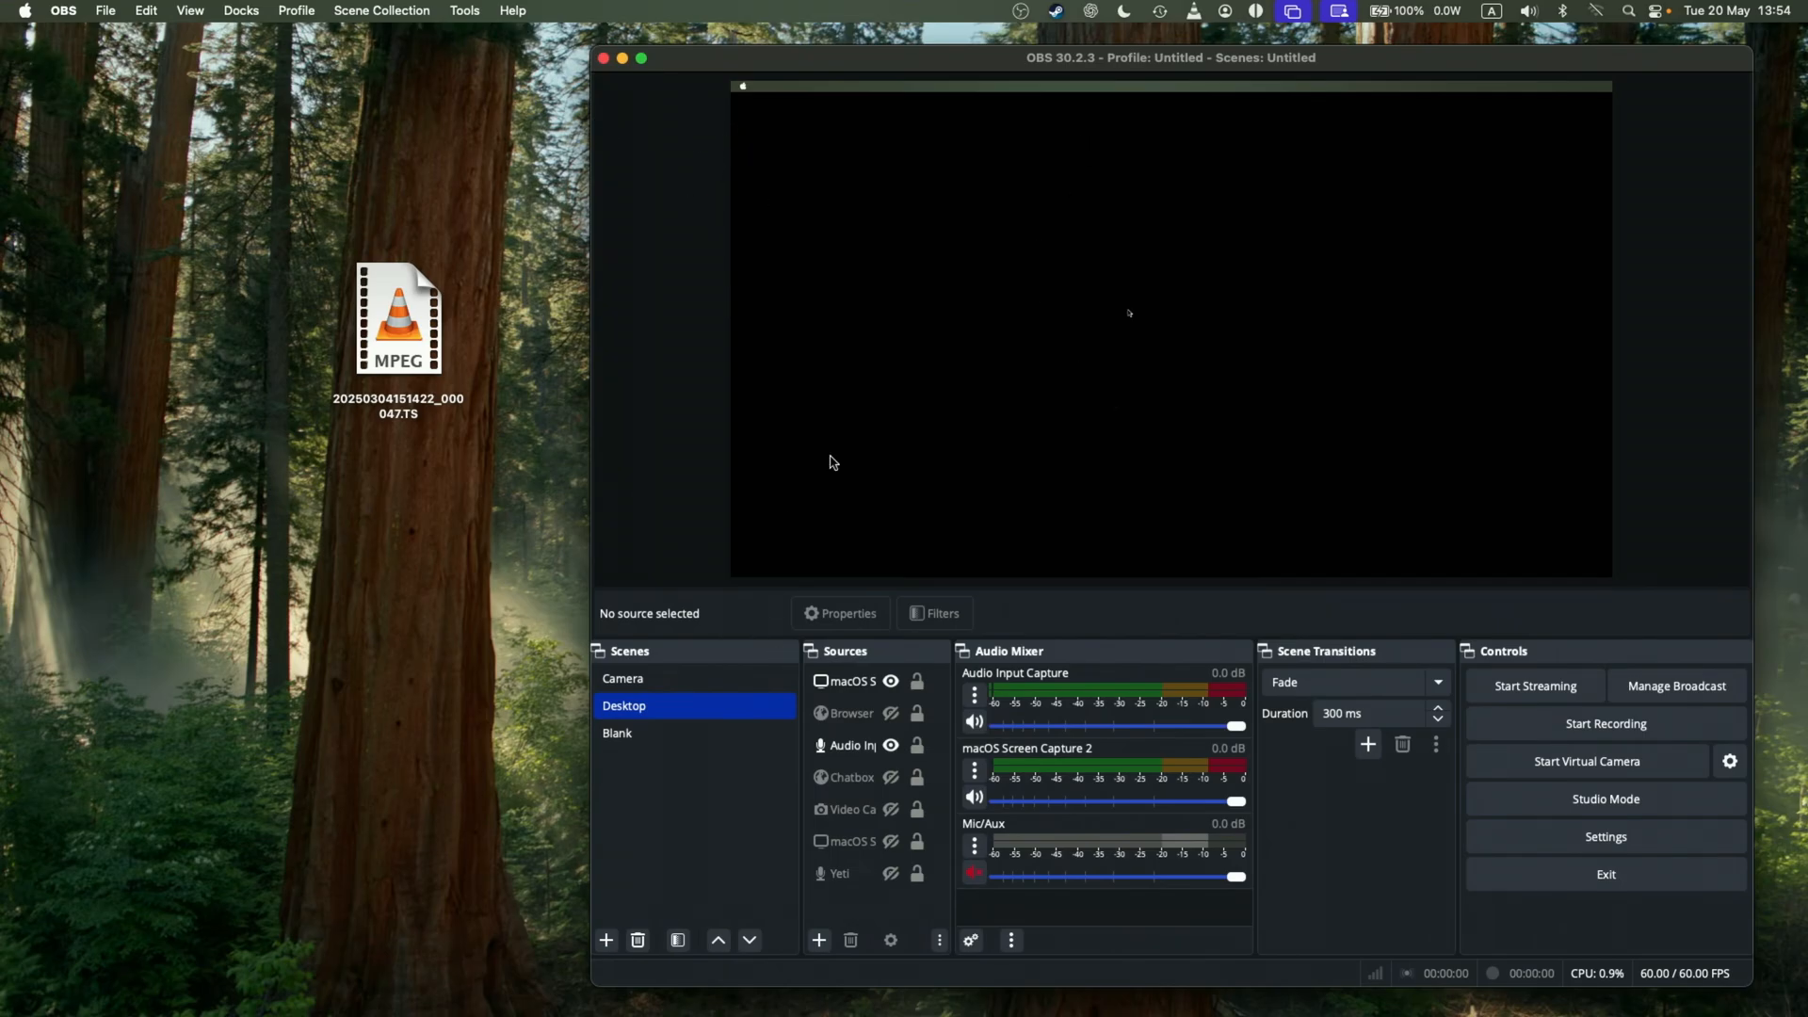
{"action": "mouse_move", "coordinate": [669, 338]}
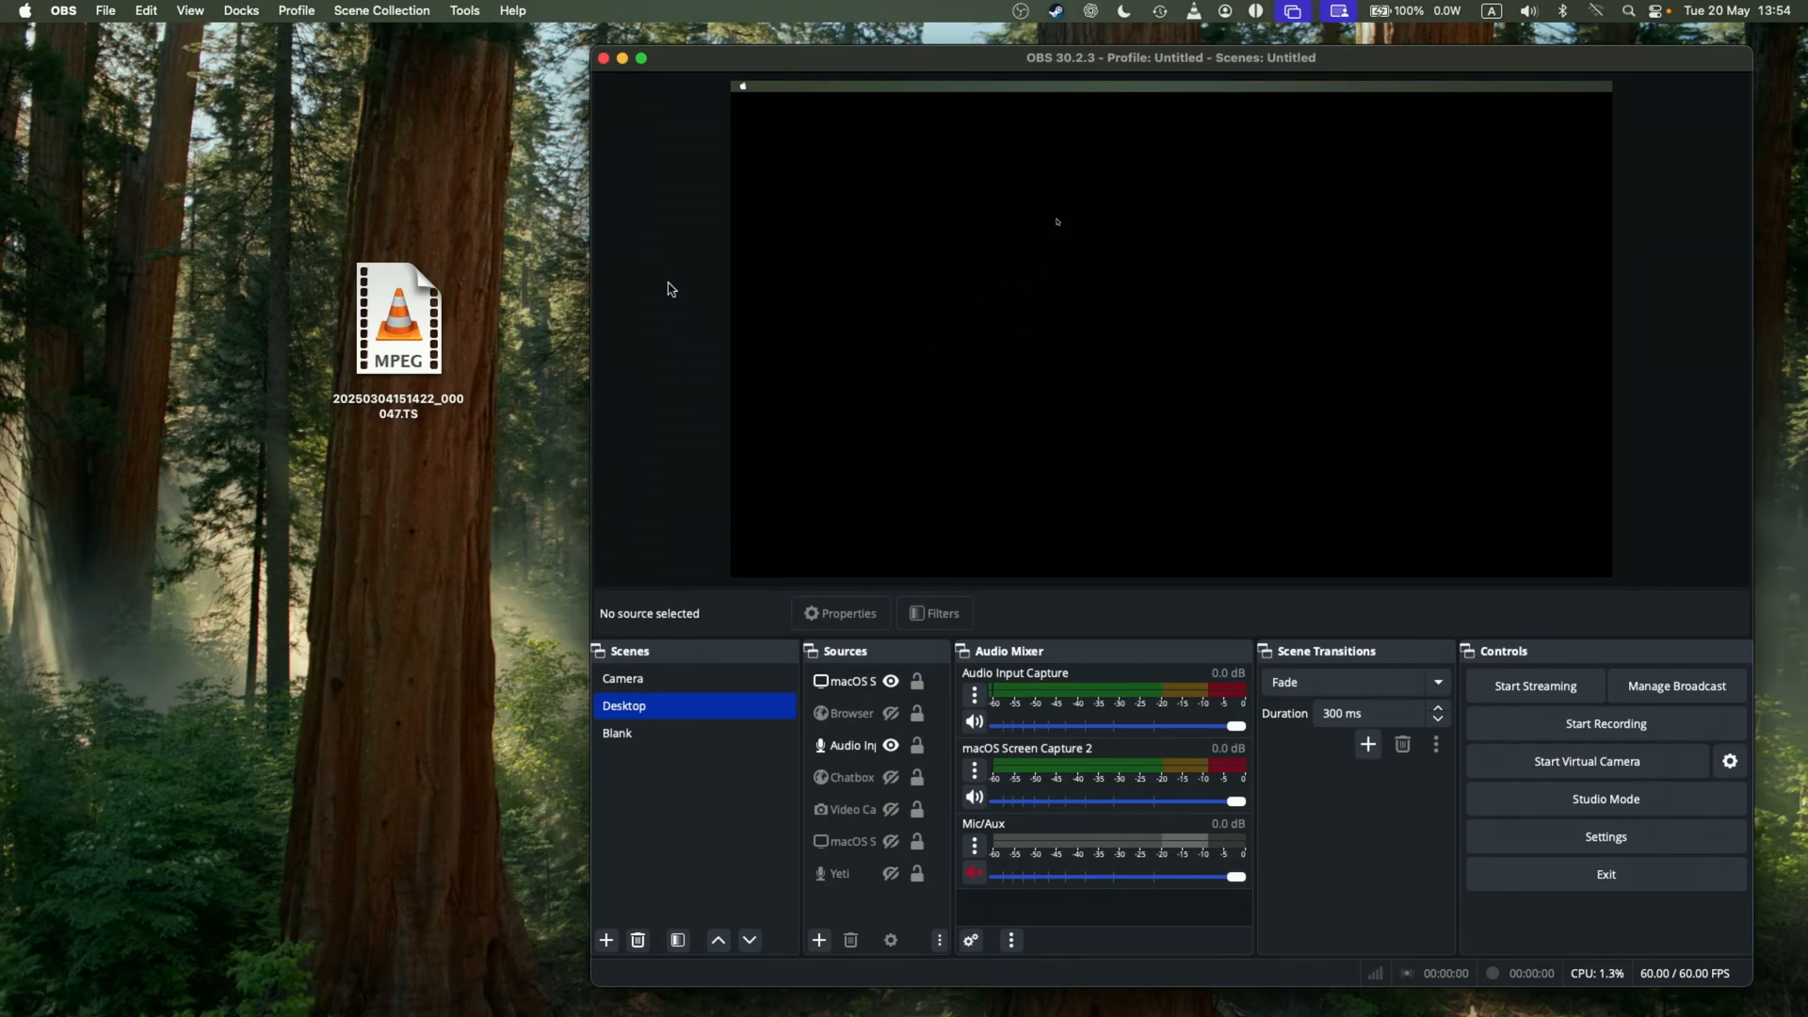
{"action": "mouse_move", "coordinate": [444, 62]}
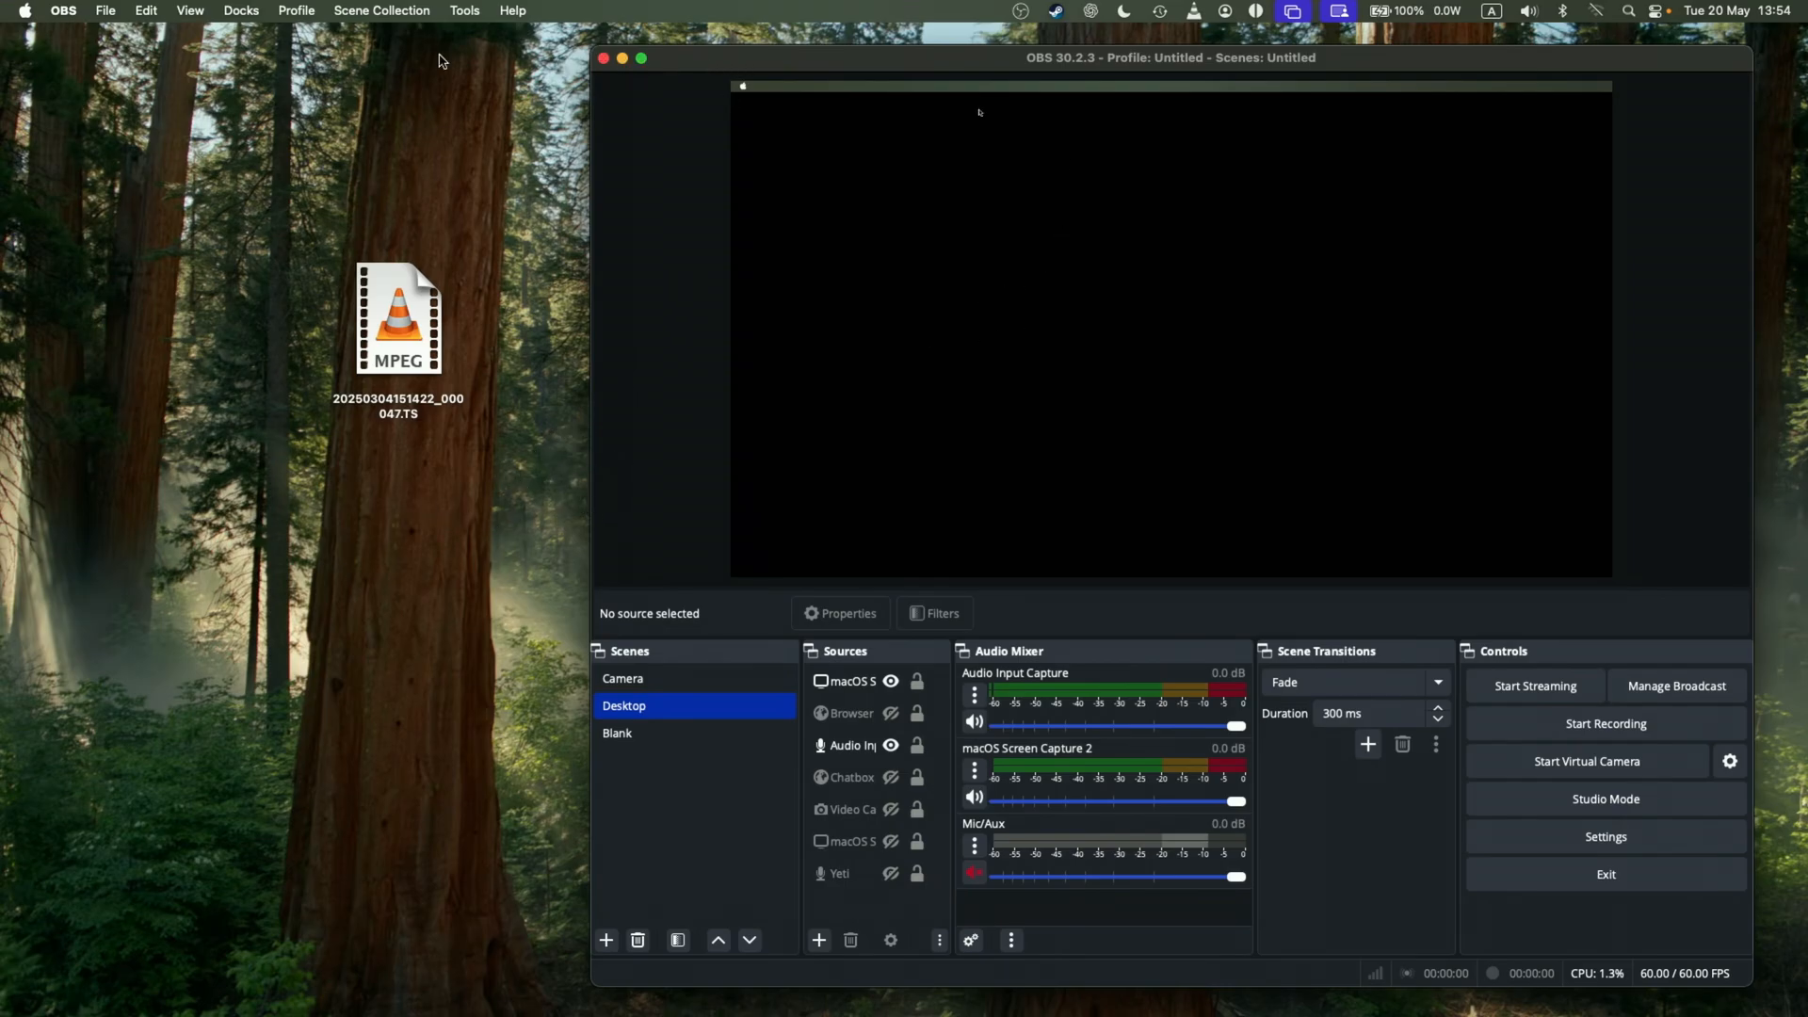
Choose Remux Recordings from OBS Studio's File menu.
{"action": "left_click", "coordinate": [104, 10]}
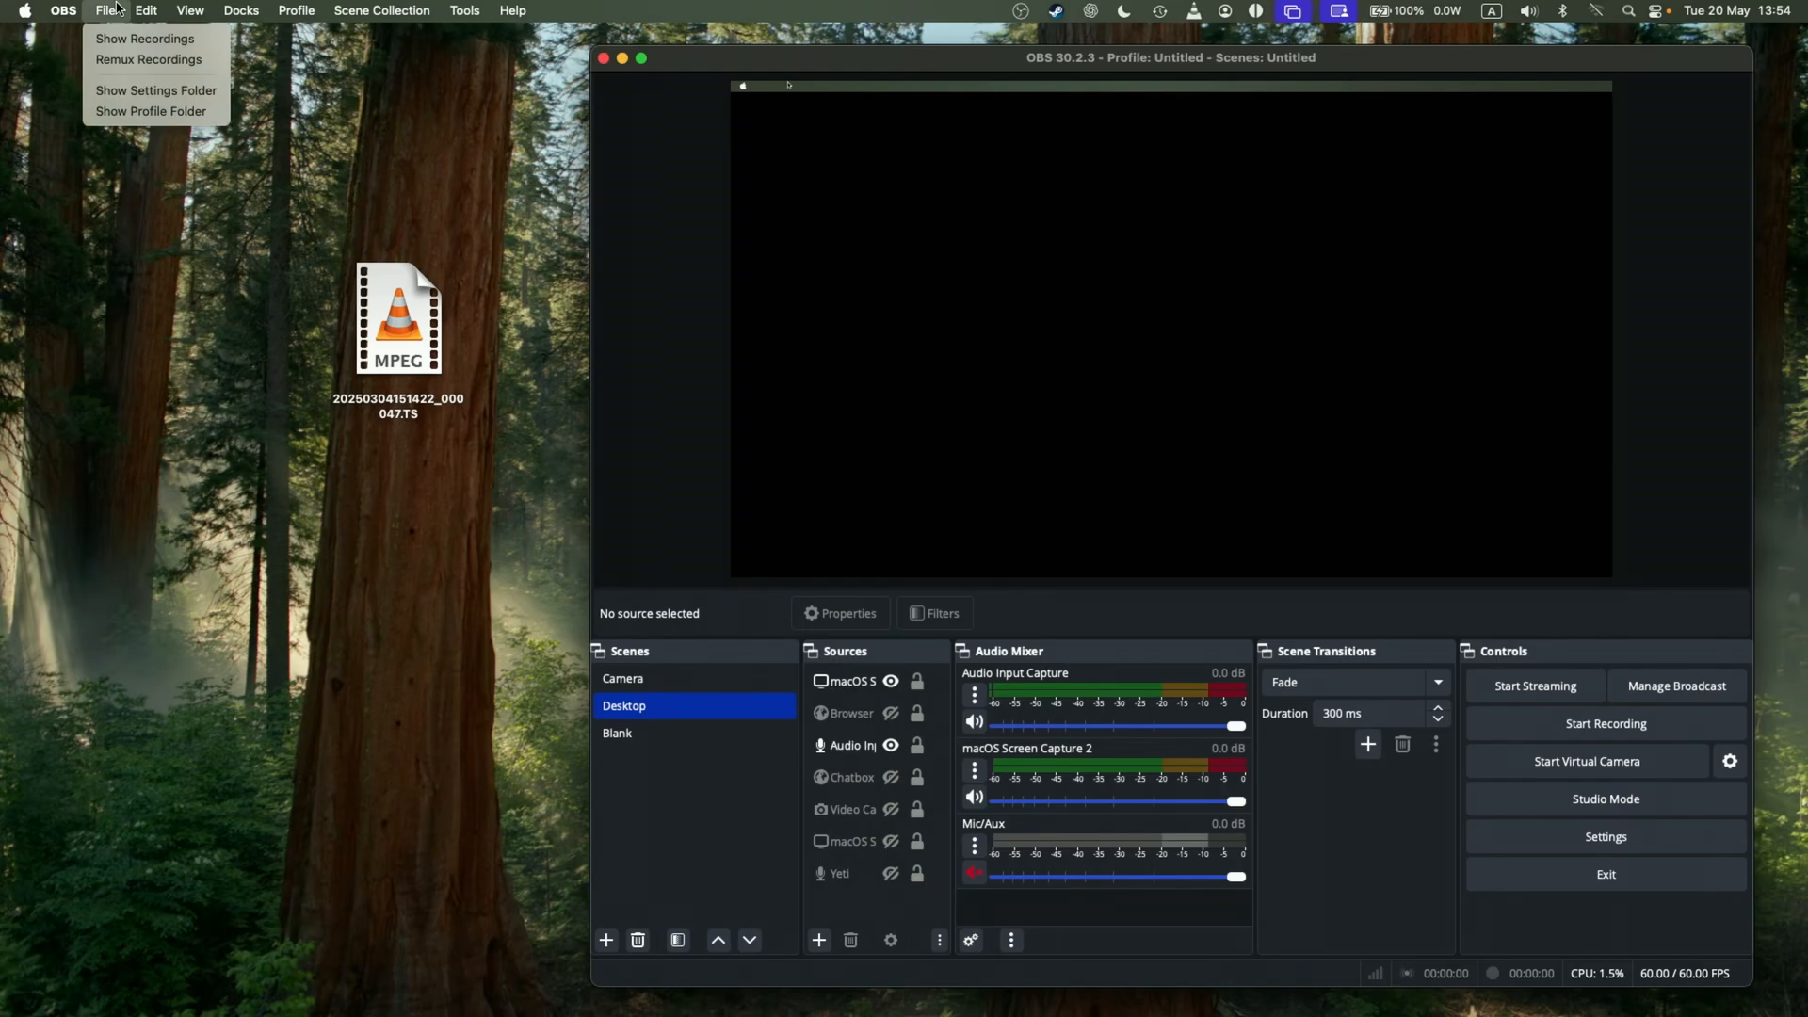
{"action": "mouse_move", "coordinate": [148, 58]}
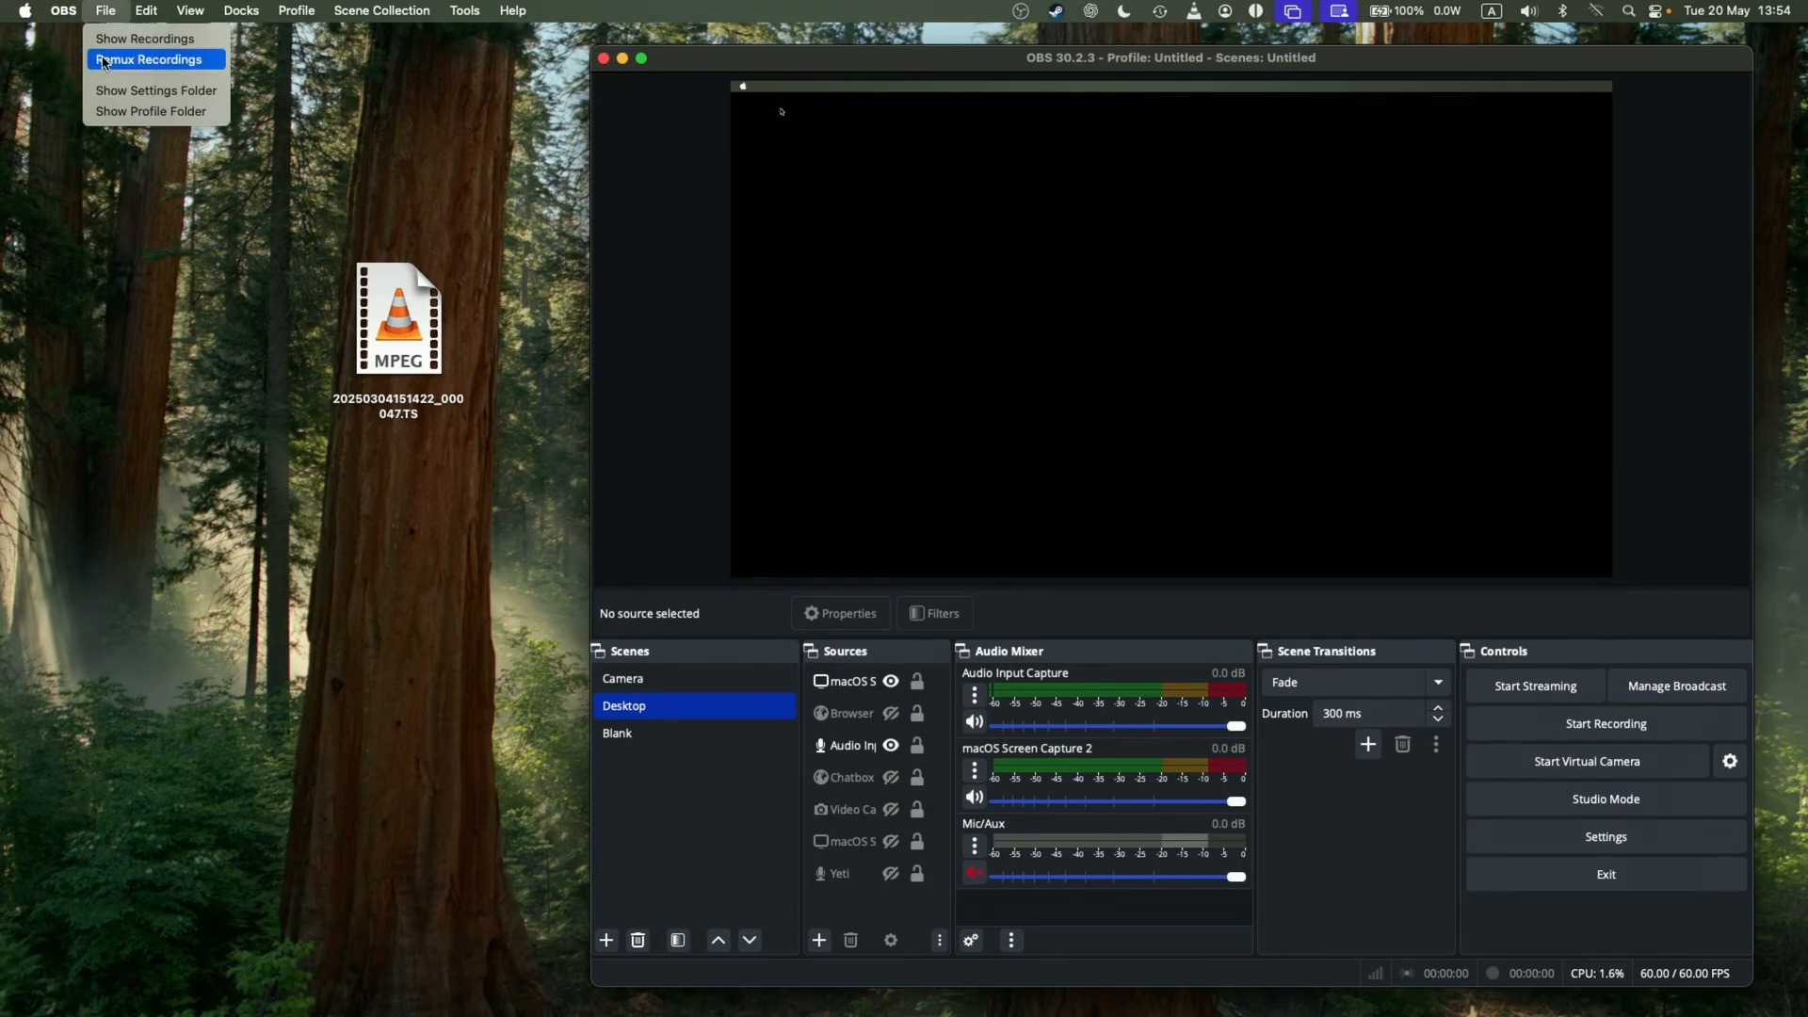
{"action": "left_click", "coordinate": [149, 58]}
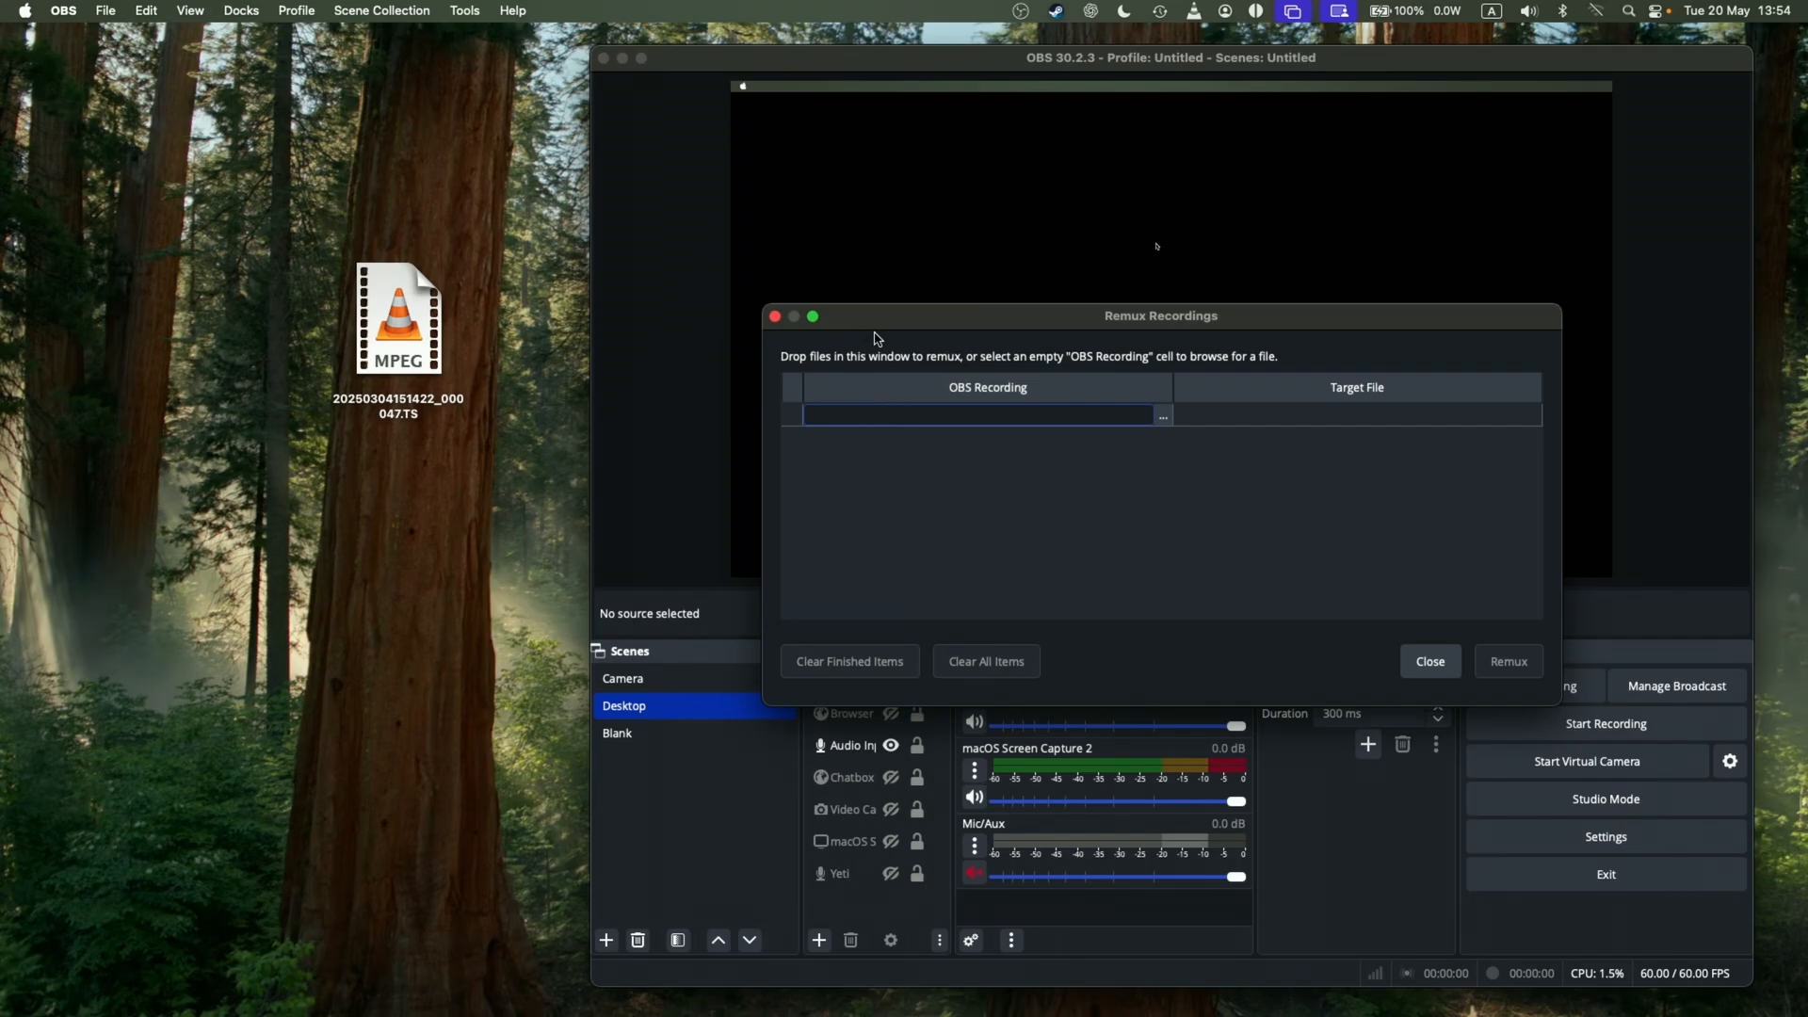
Move the remux window aside and drop the desktop TS file into its list.
{"action": "left_click_drag", "start_coordinate": [1162, 314], "coordinate": [960, 258]}
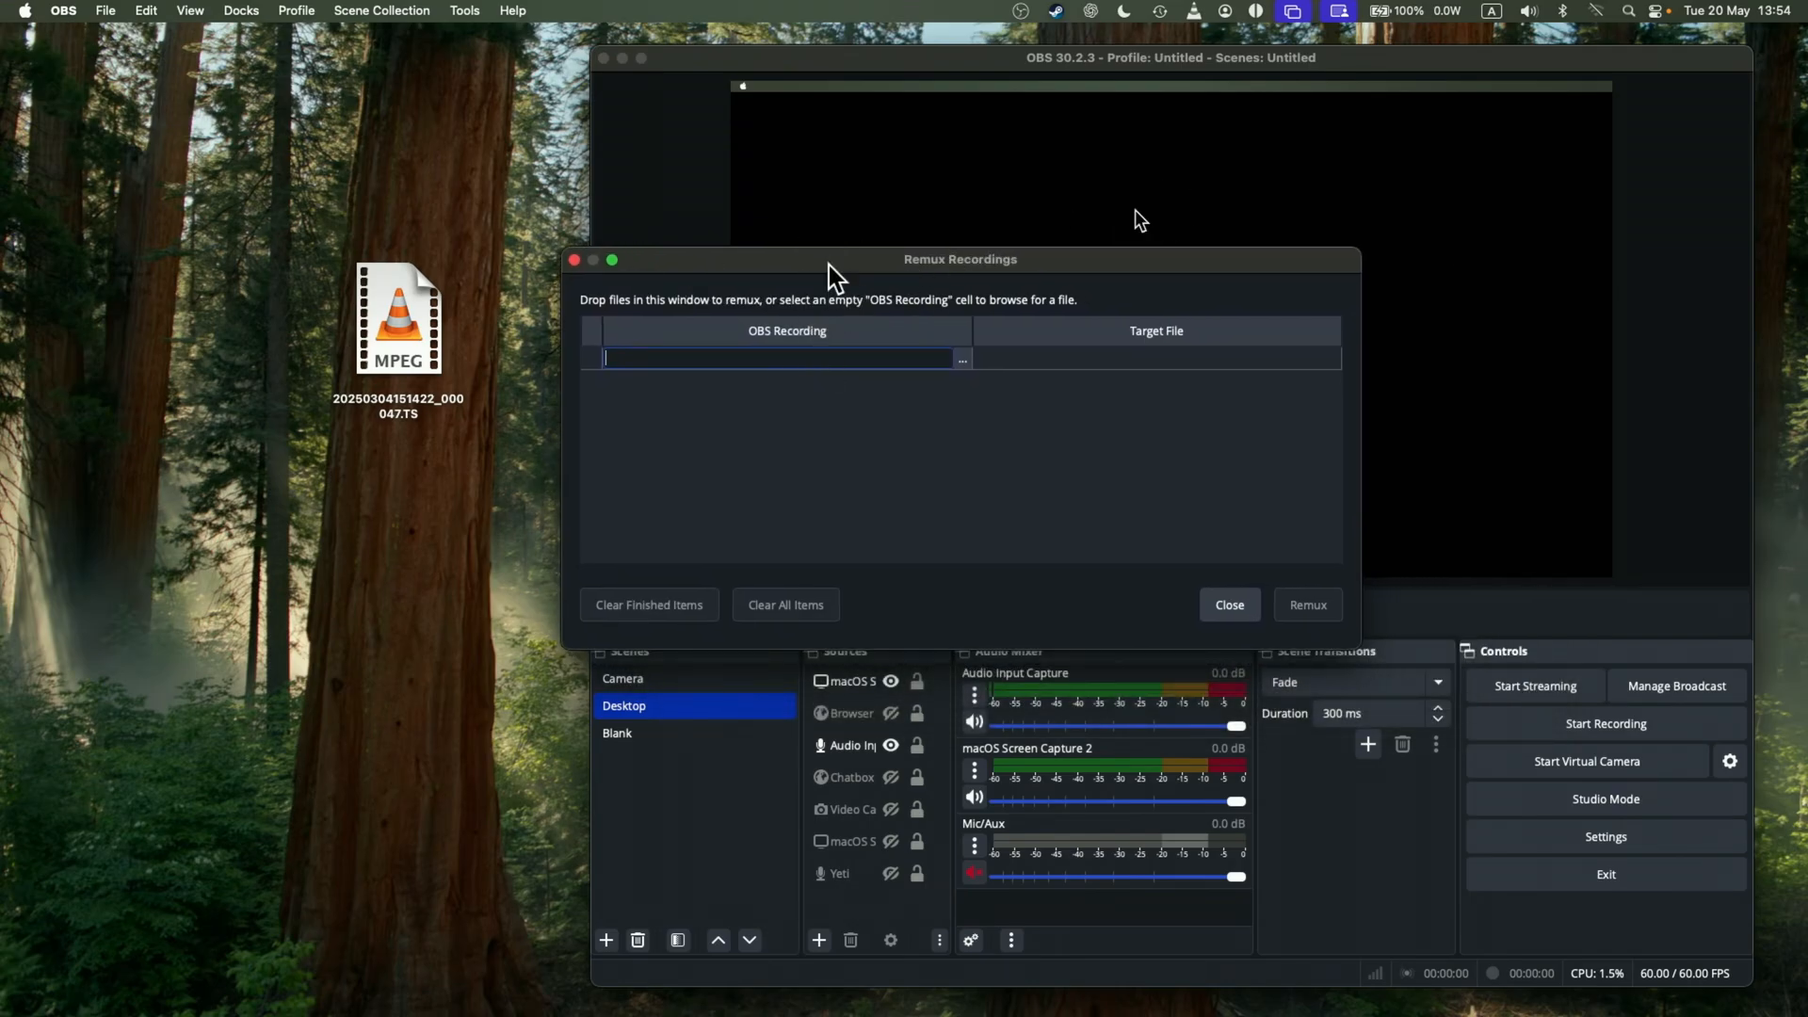
{"action": "left_click_drag", "start_coordinate": [397, 323], "coordinate": [762, 358]}
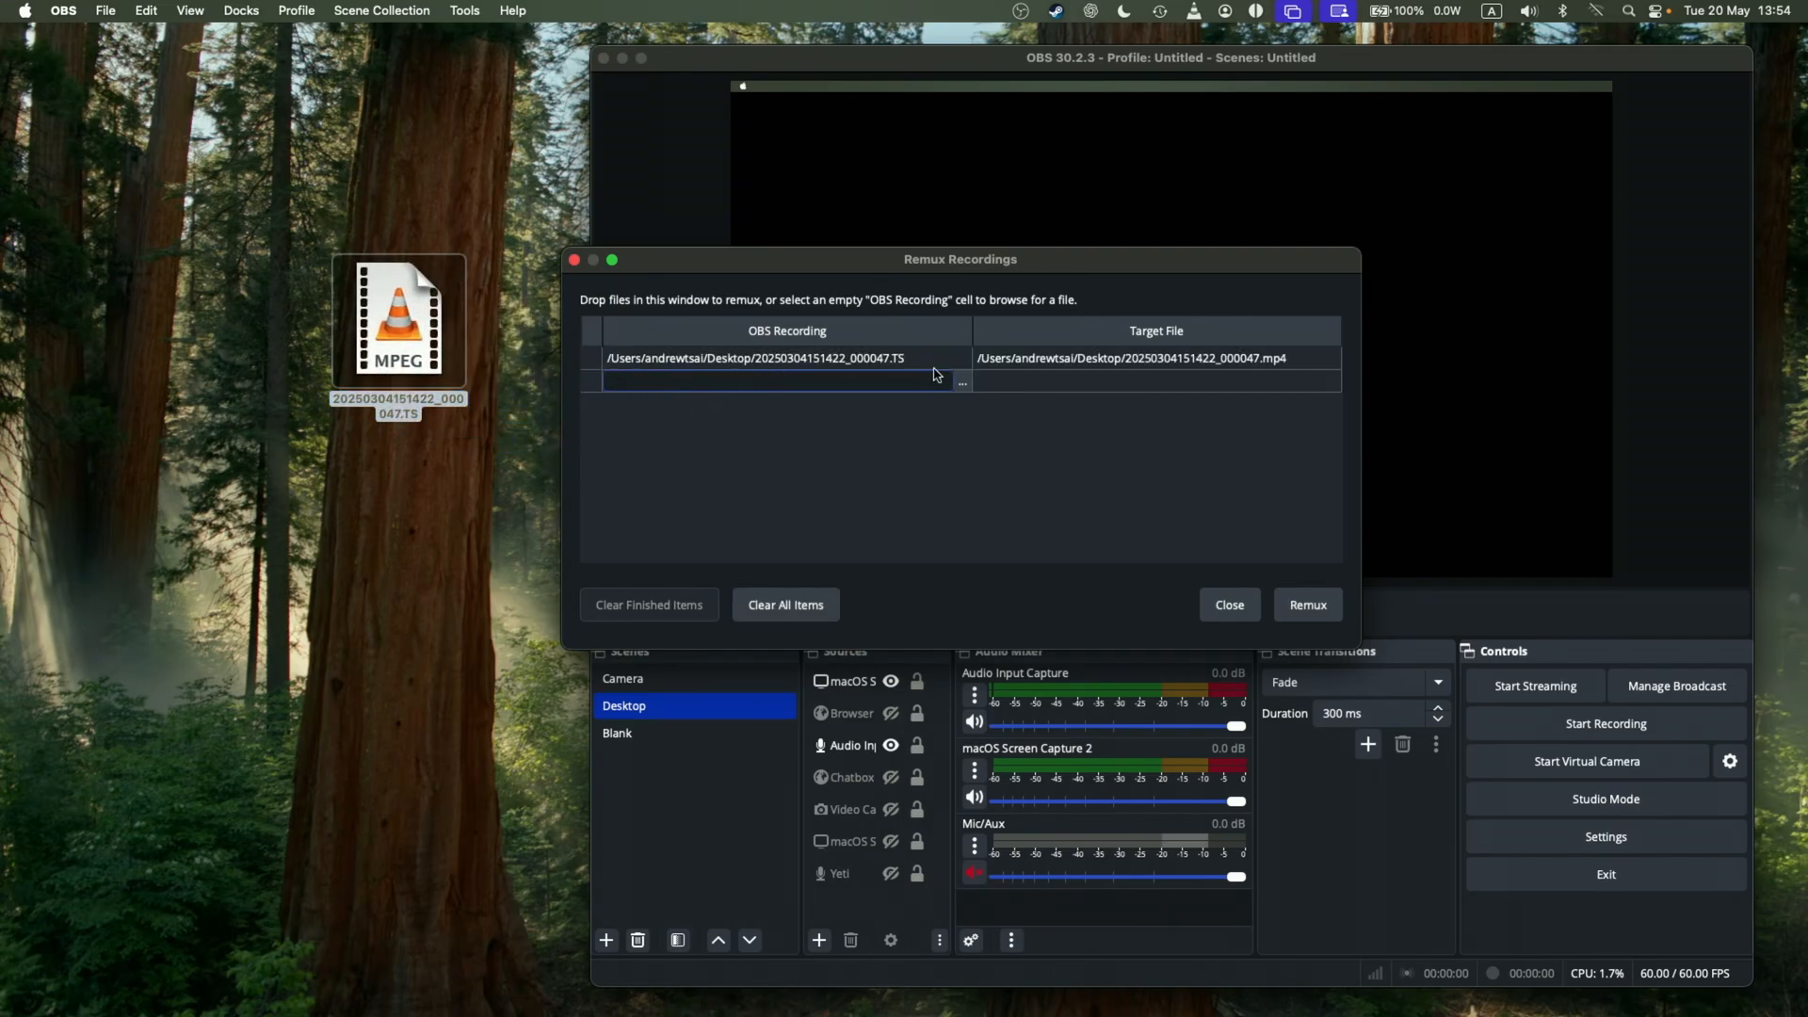
{"action": "mouse_move", "coordinate": [1229, 605]}
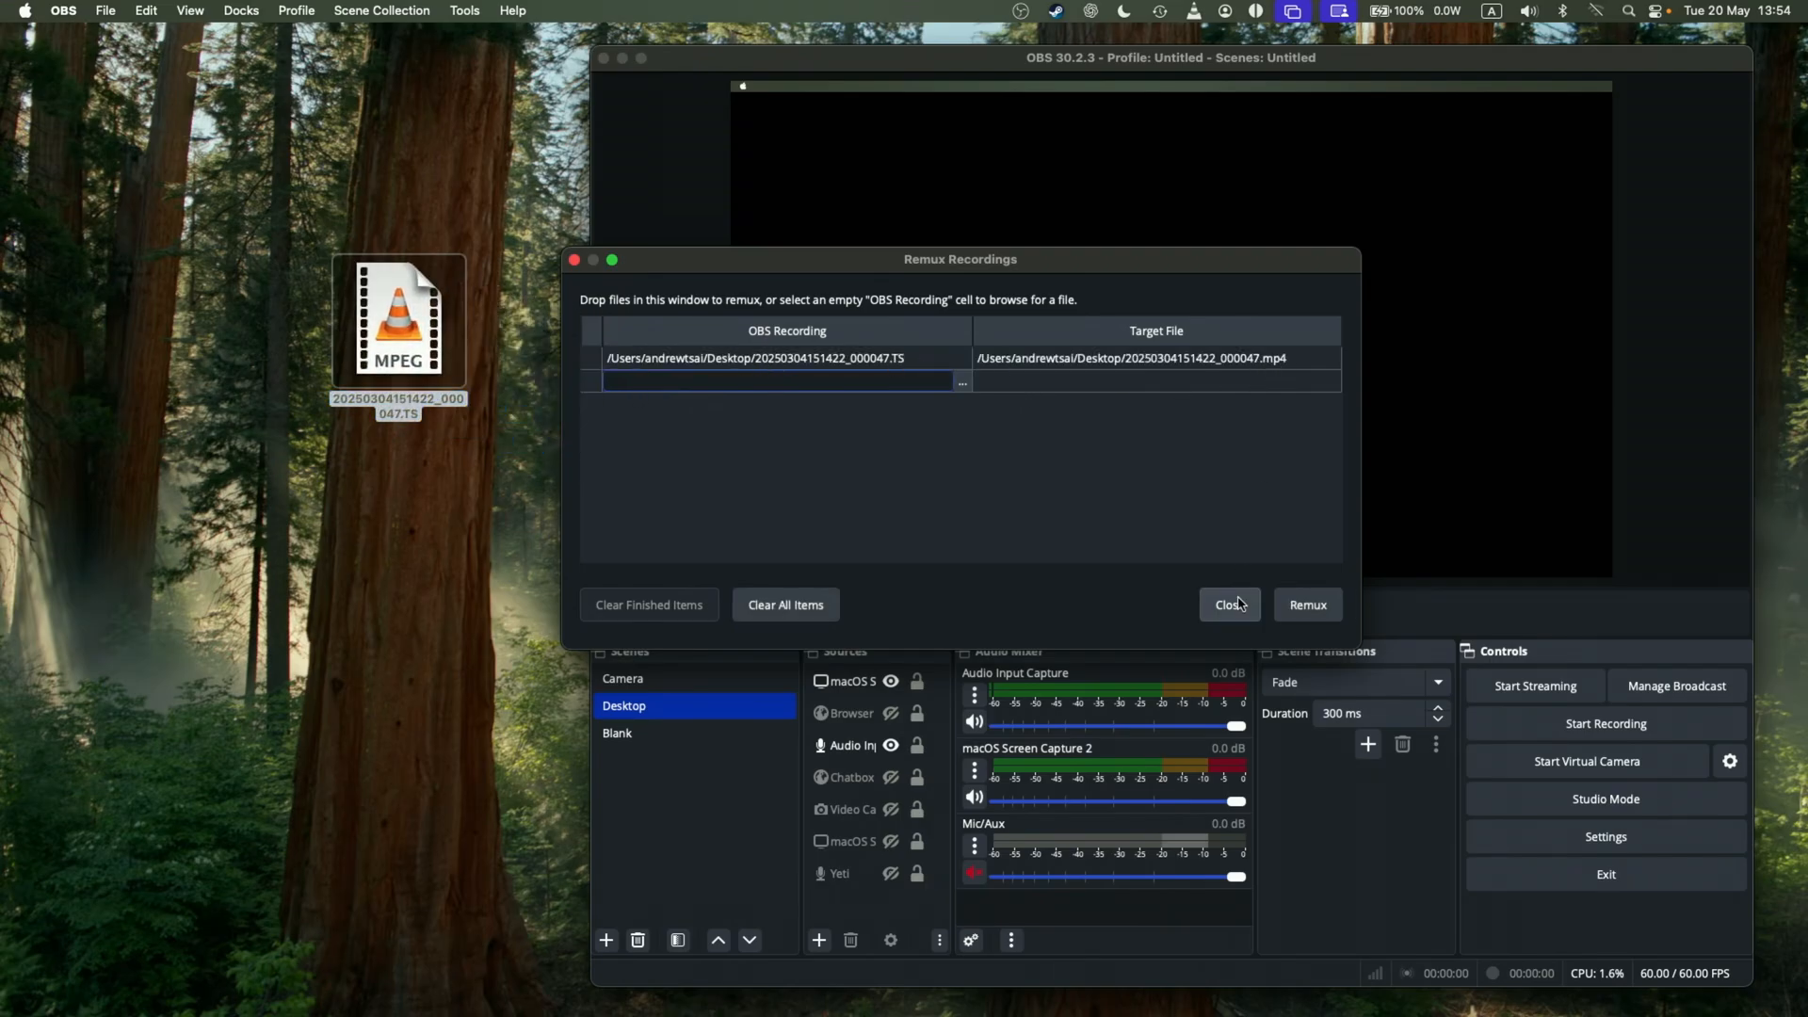
Remux the TS file to MP4 and acknowledge the completion message.
{"action": "left_click", "coordinate": [1306, 605]}
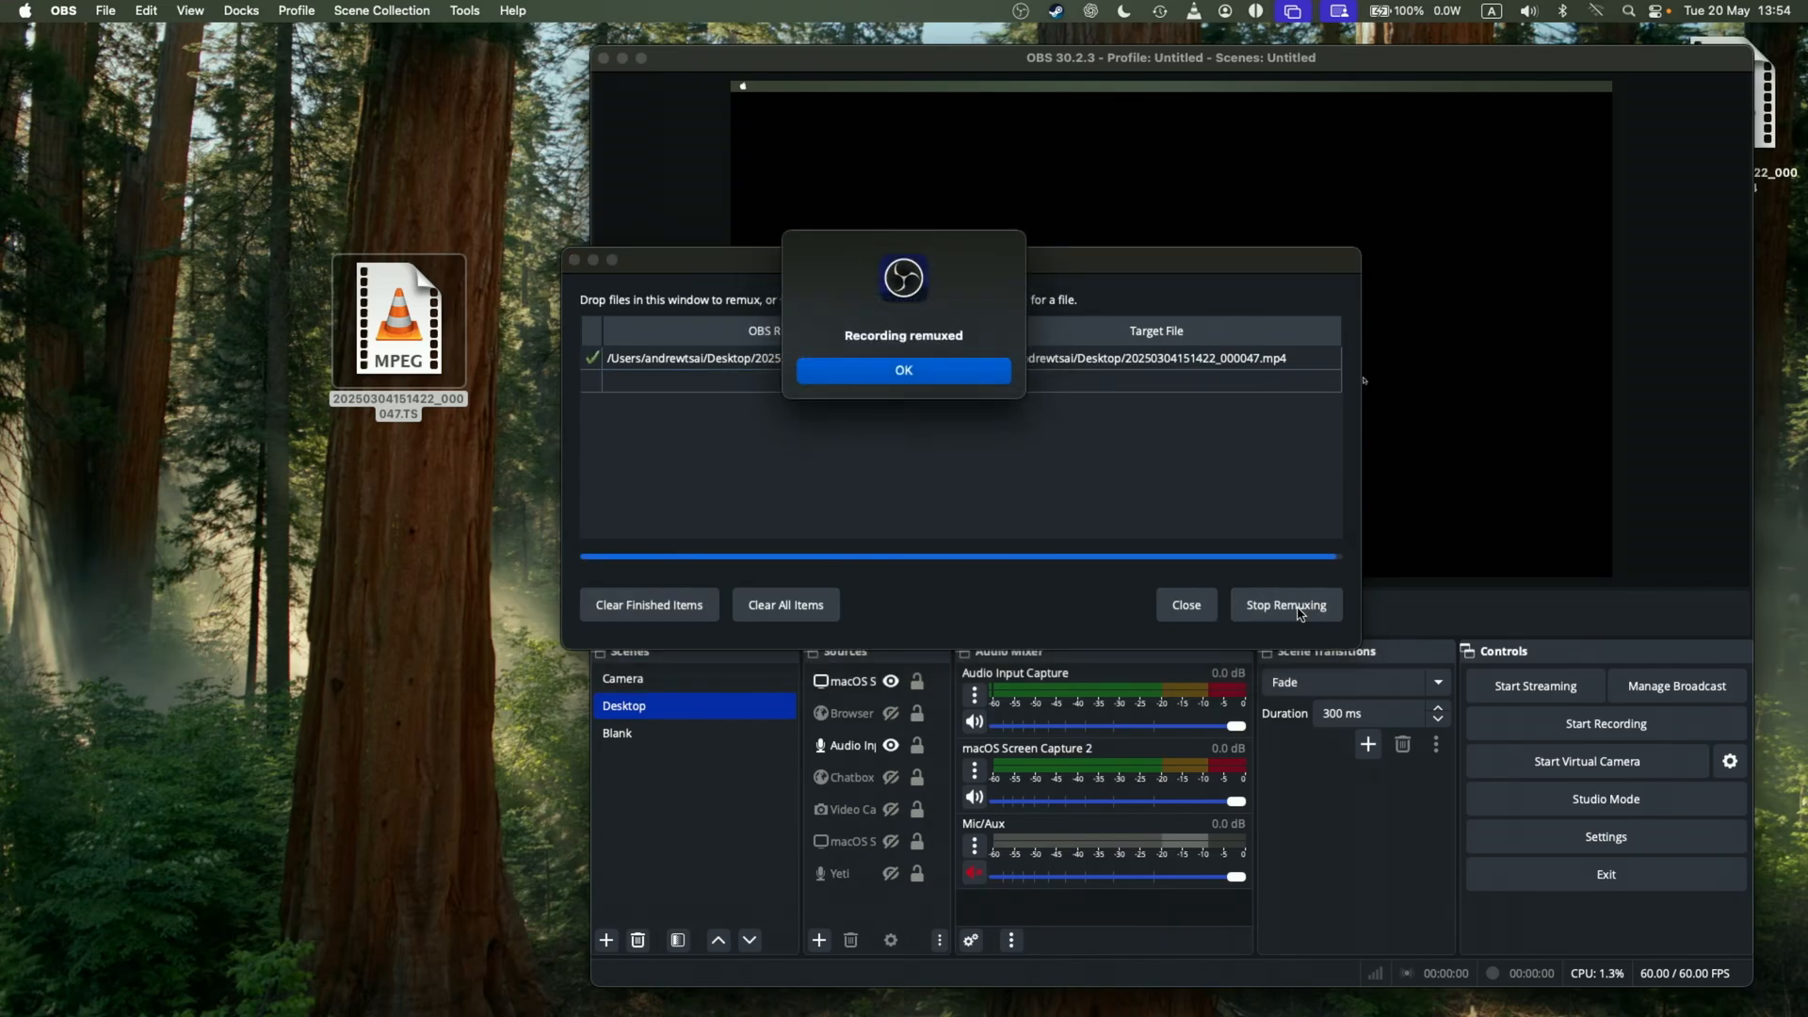
{"action": "left_click", "coordinate": [903, 370]}
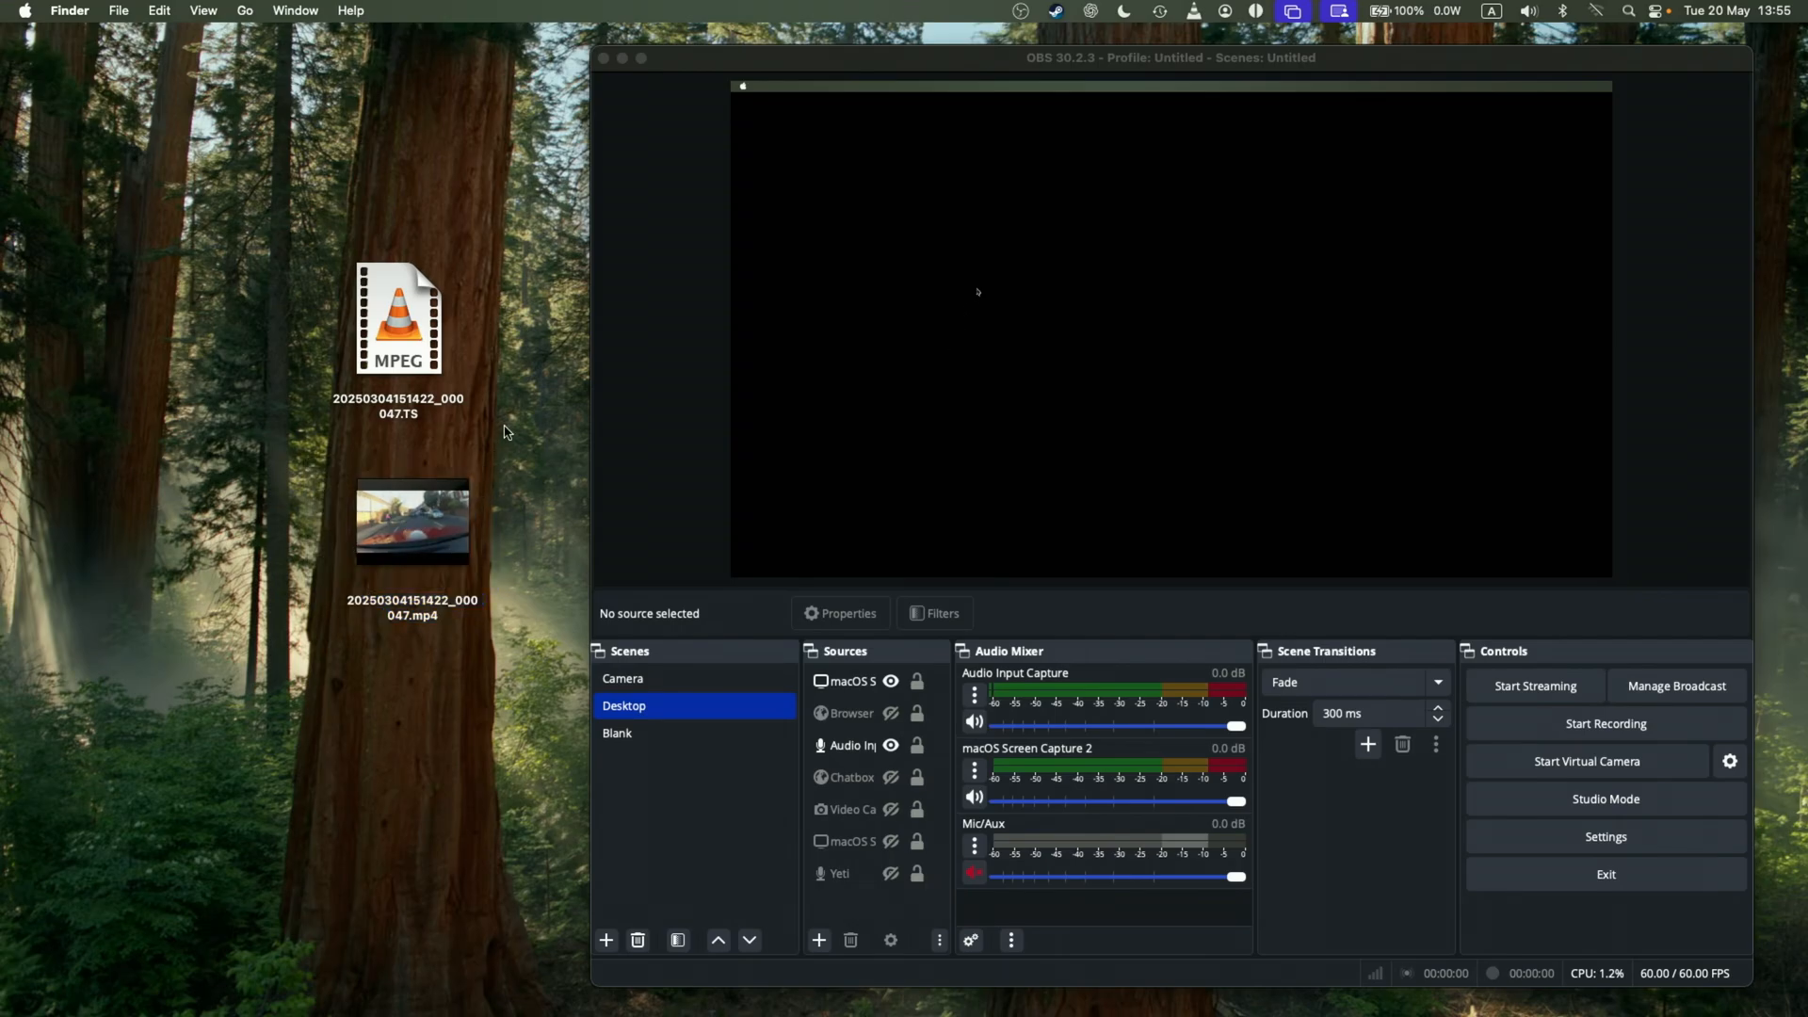
Open Get Info for the MP4 (407.1 MB) and TS (418.6 MB) files.
{"action": "left_click", "coordinate": [412, 523]}
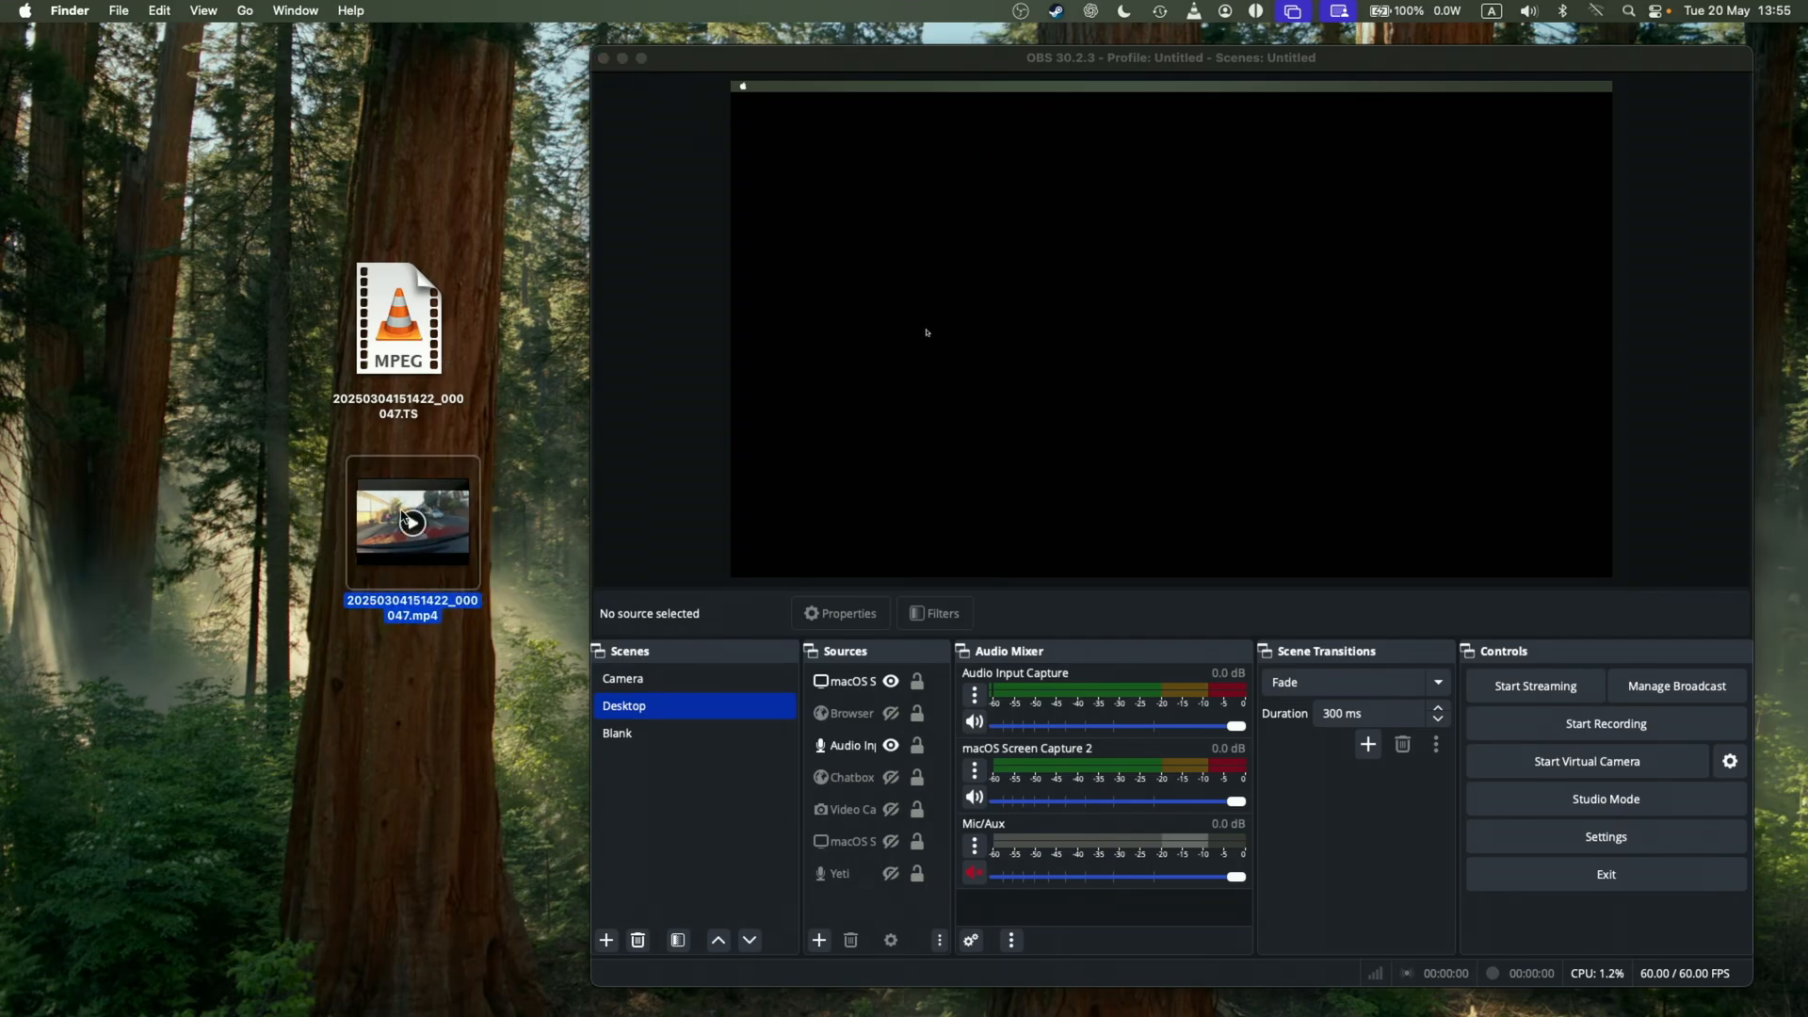
{"action": "left_click", "coordinate": [397, 319]}
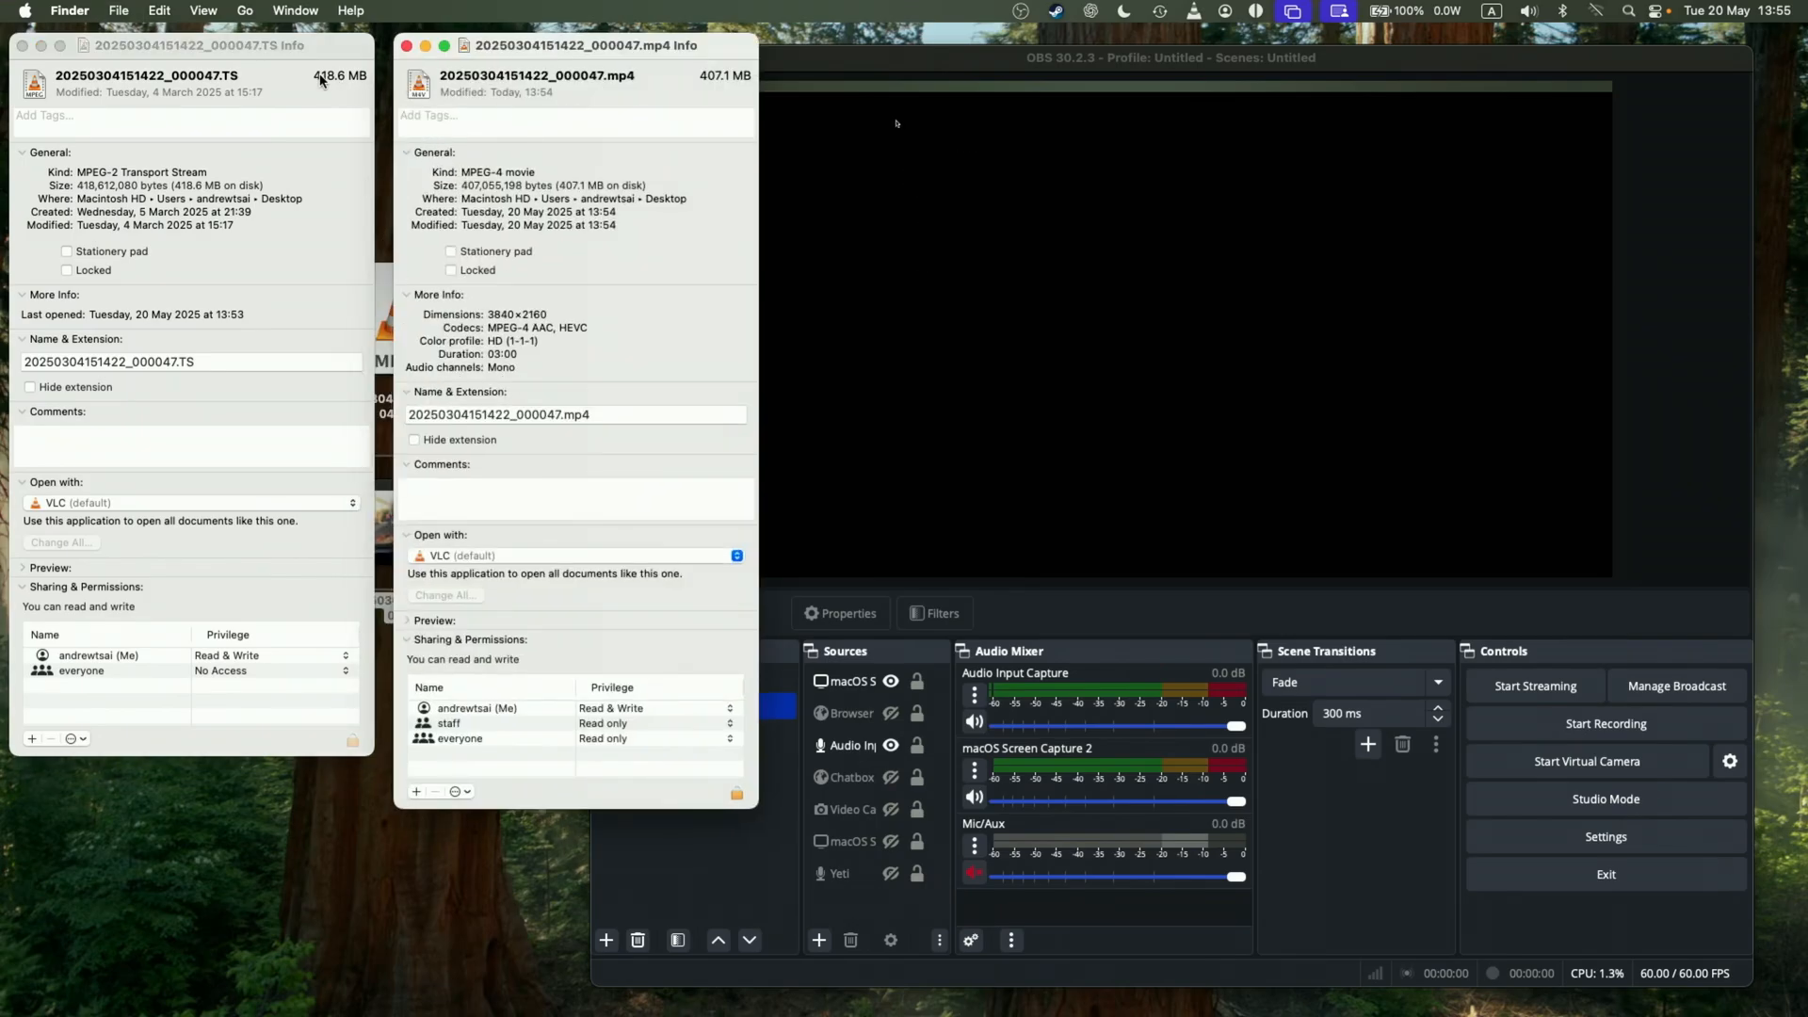
{"action": "mouse_move", "coordinate": [487, 97]}
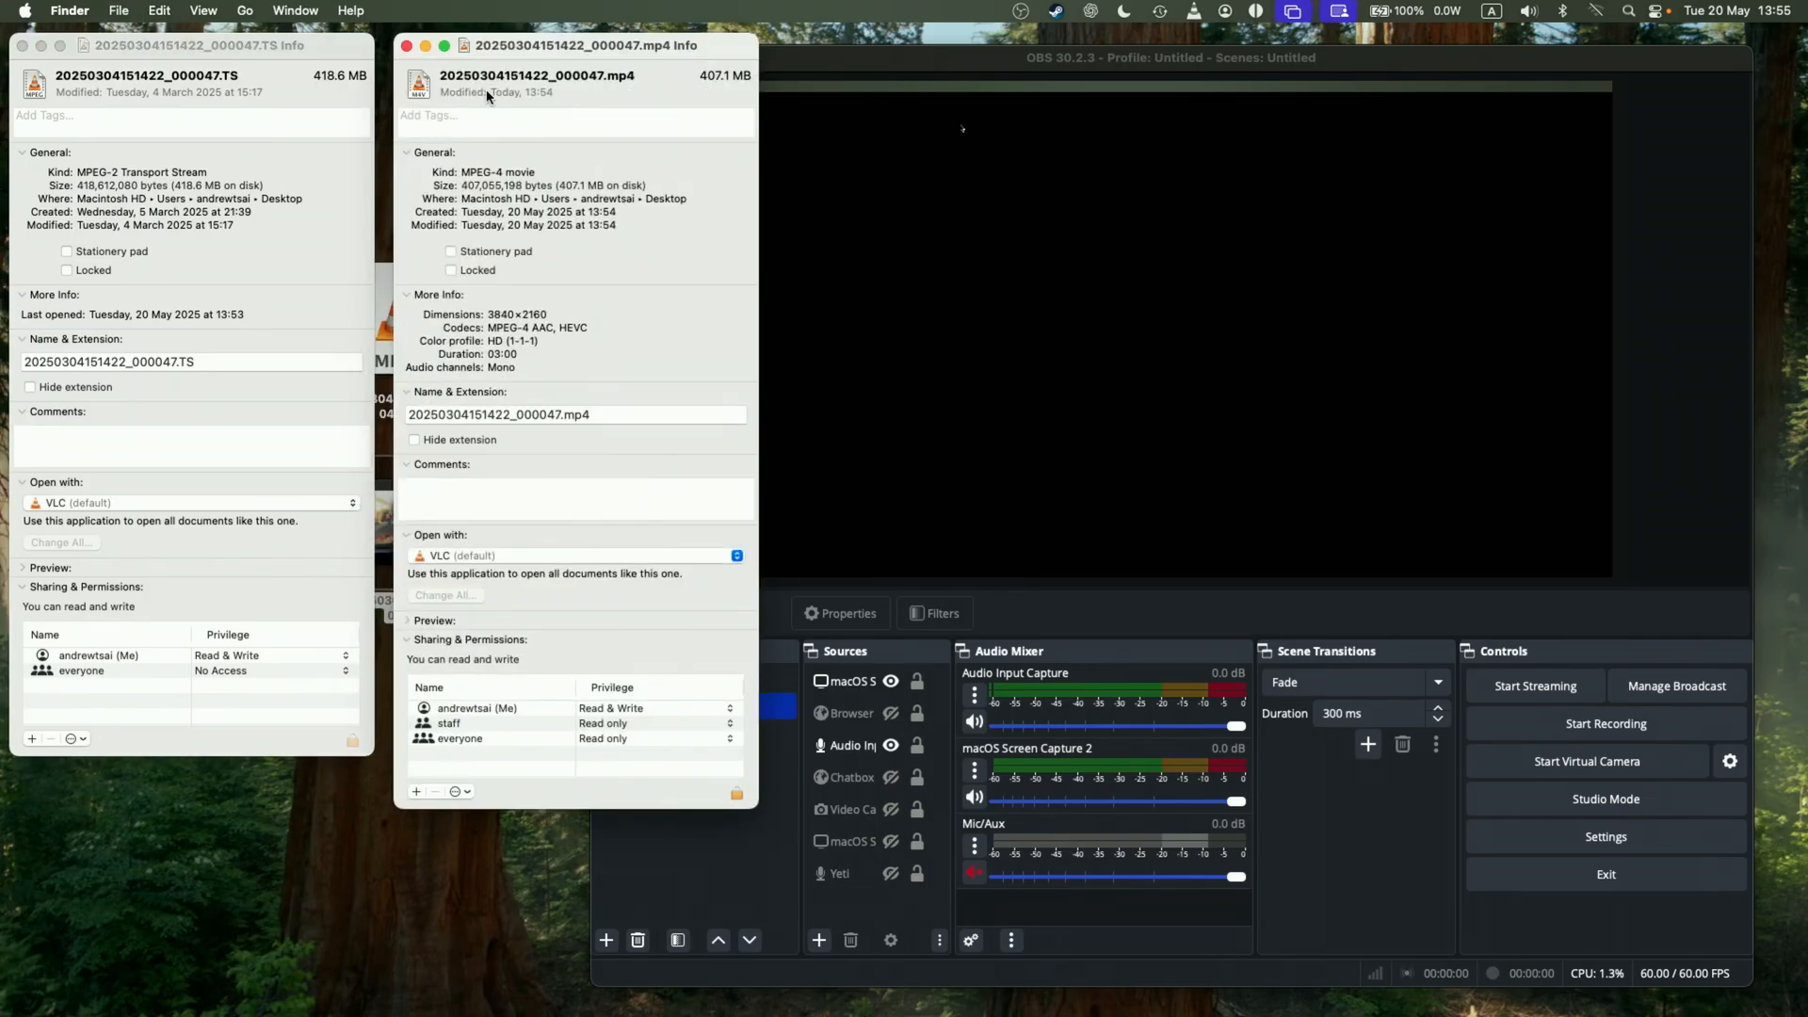